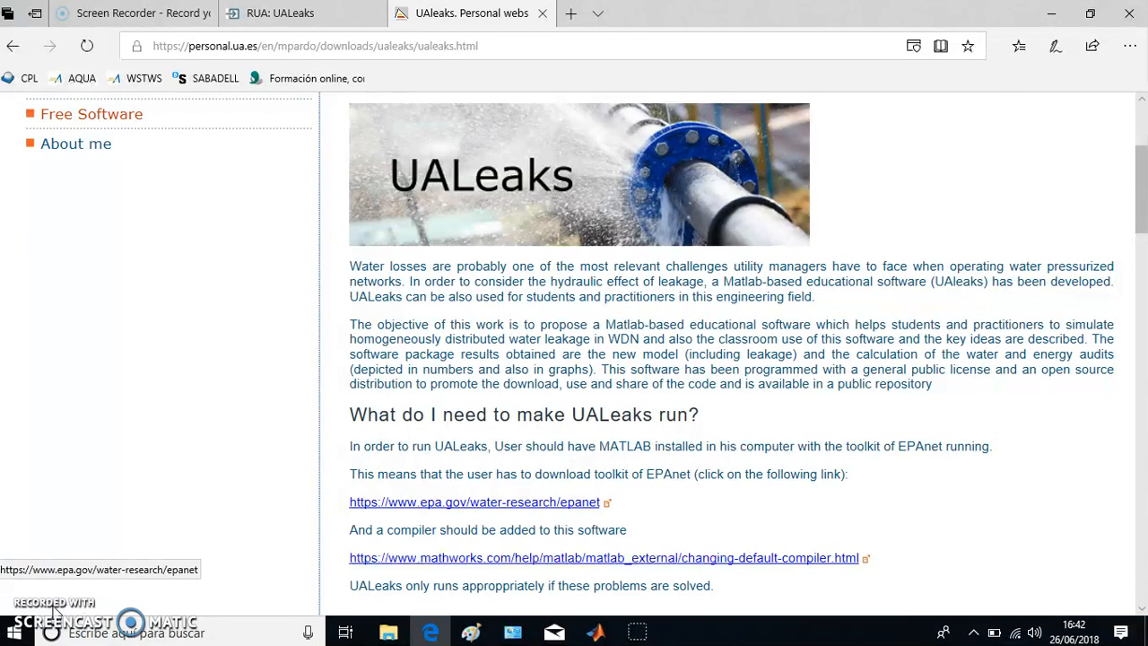
Follow the RUA link from the UALeaks page down to the 'Archivos en este ítem' section listing LEAKAGE_V03.zip.
left_click(296, 13)
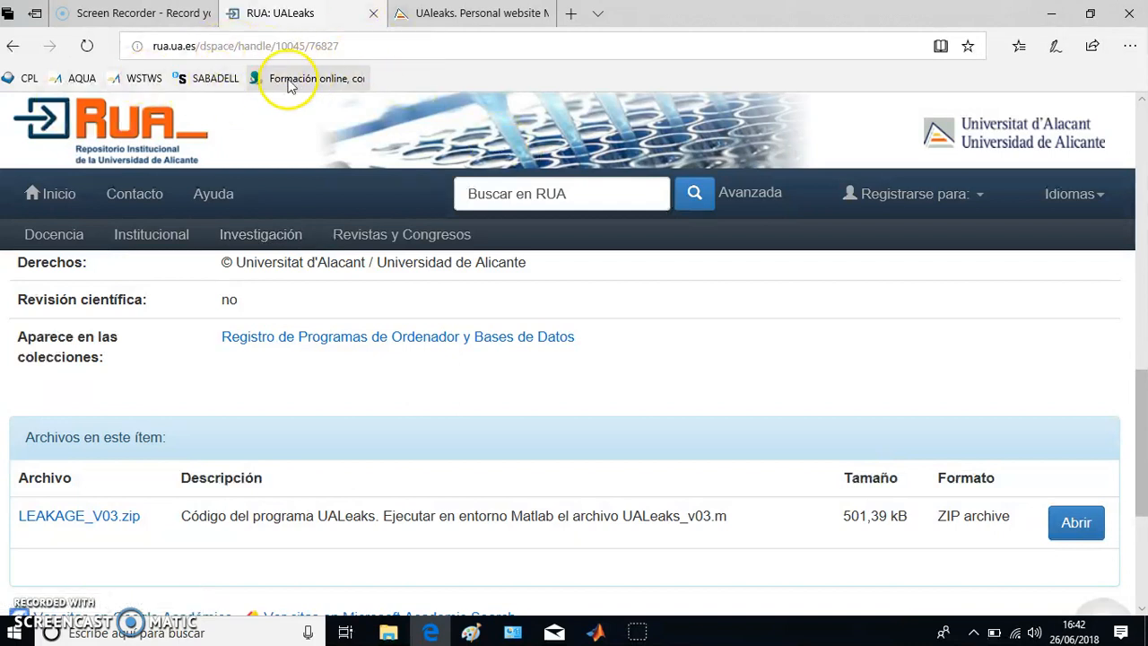
left_click(467, 12)
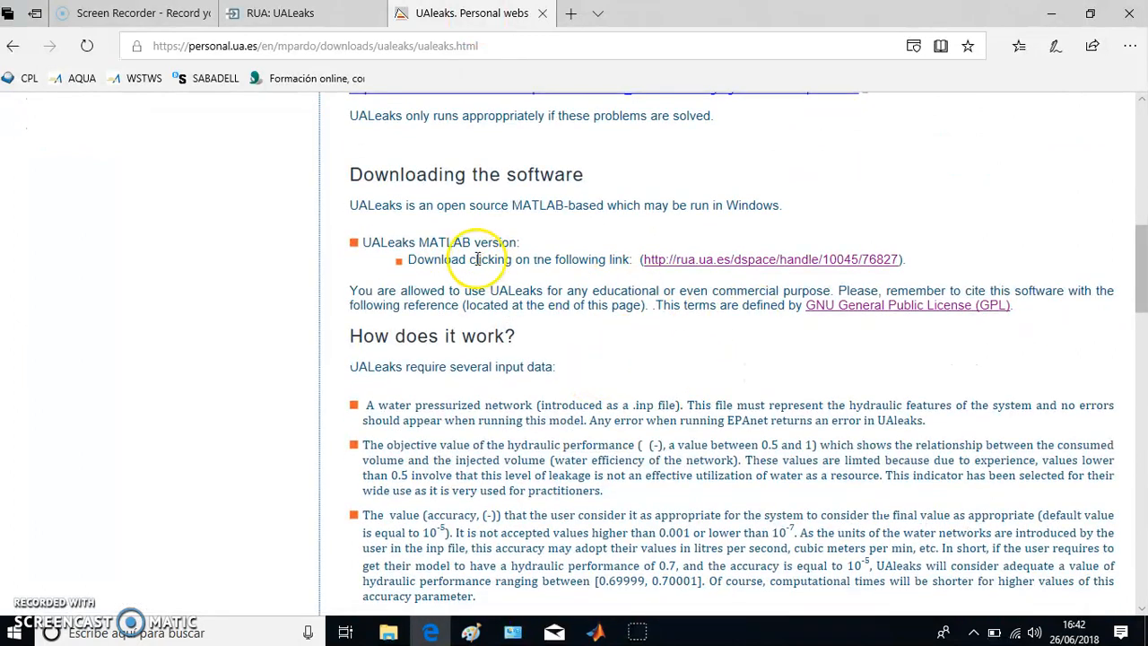
mouse_move(672, 258)
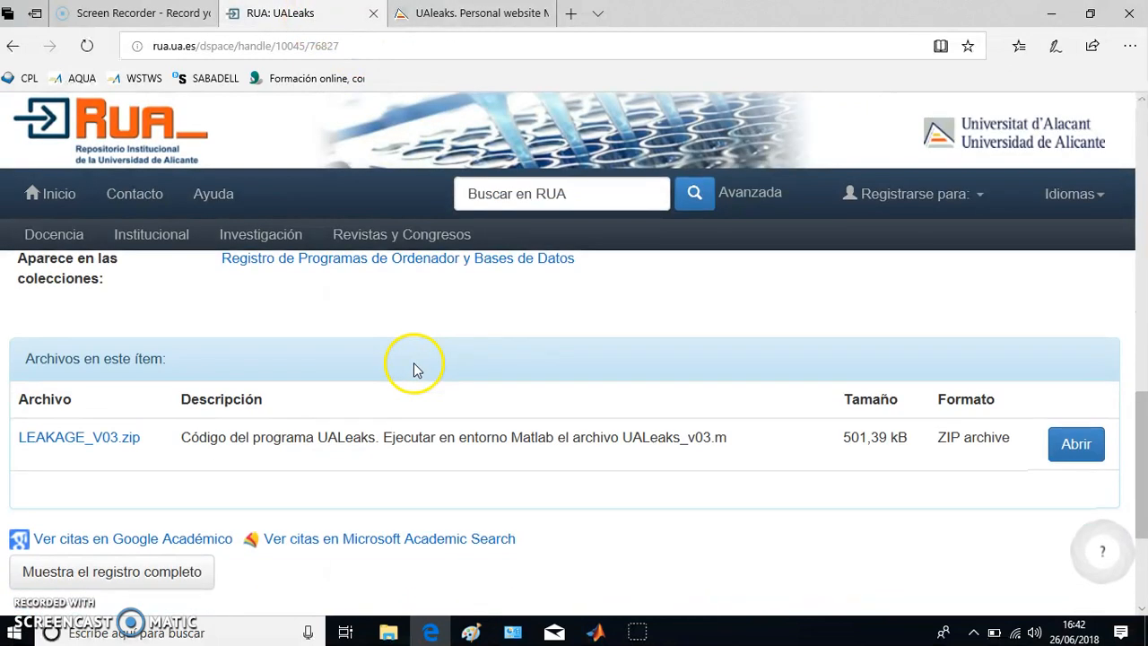
scroll("down", 3)
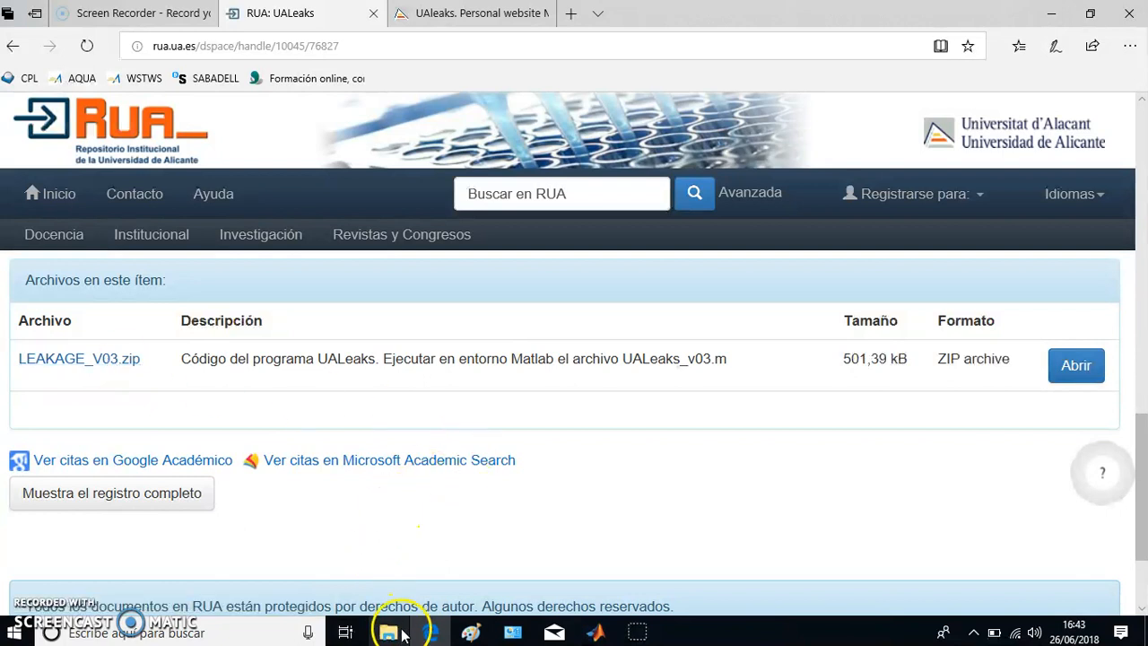
Minimise Edge so the Windows desktop with the MATLAB shortcut is in front.
left_click(388, 631)
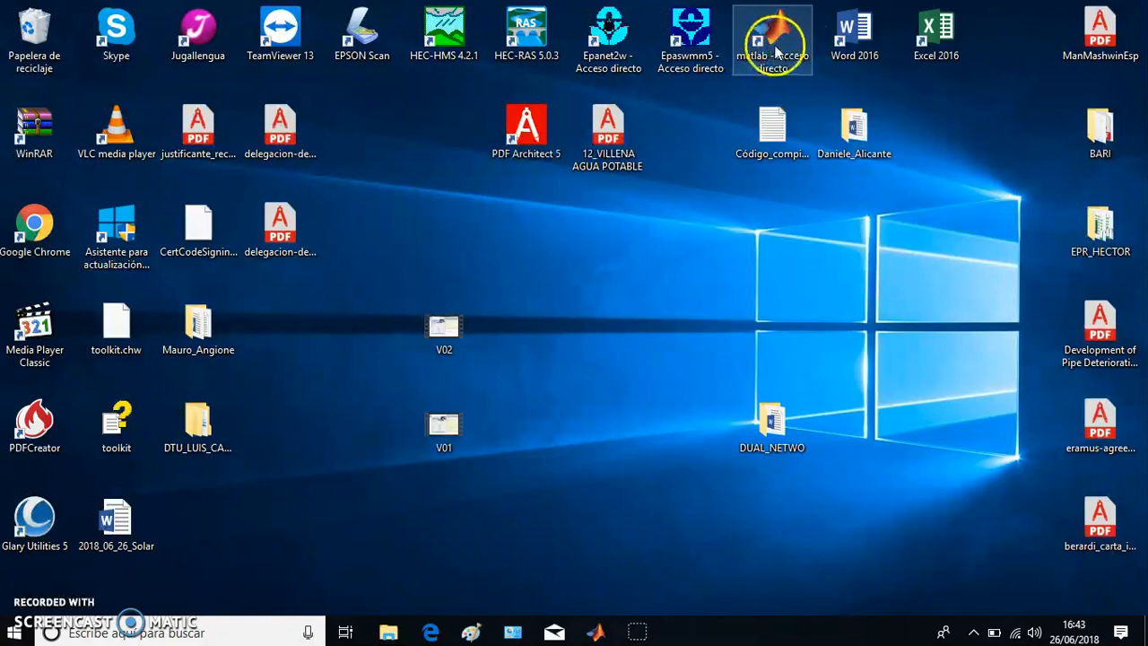
Launch MATLAB R2016a from the desktop shortcut into the LEAKAGE folder with UALeaks_v03.m in the editor.
double_click(771, 36)
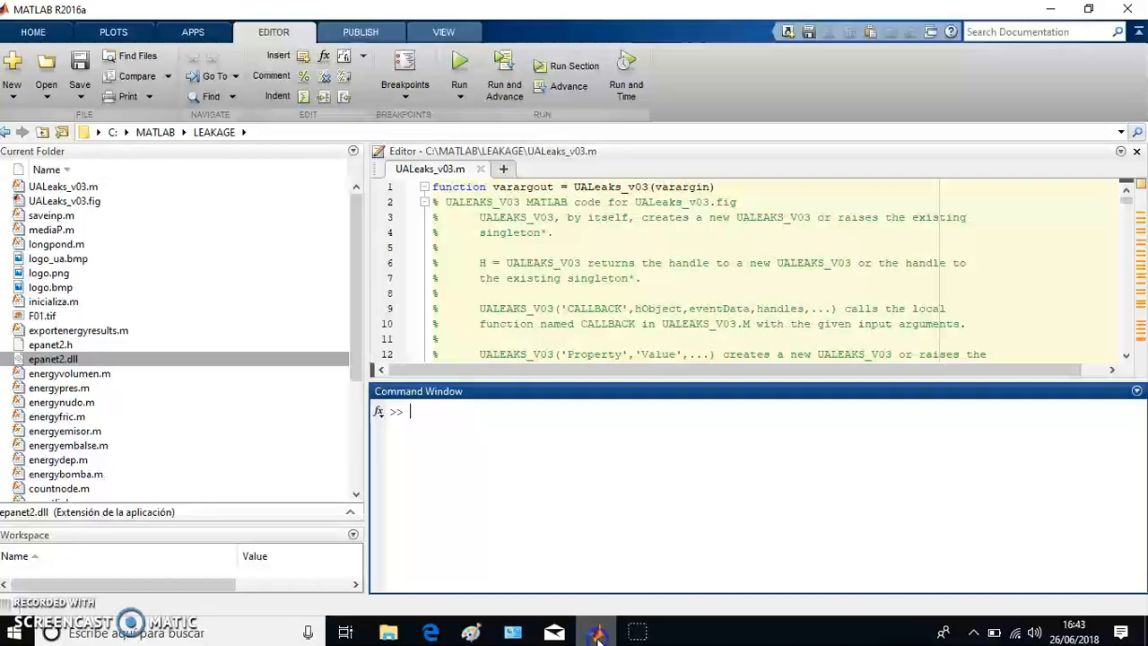
mouse_move(140, 188)
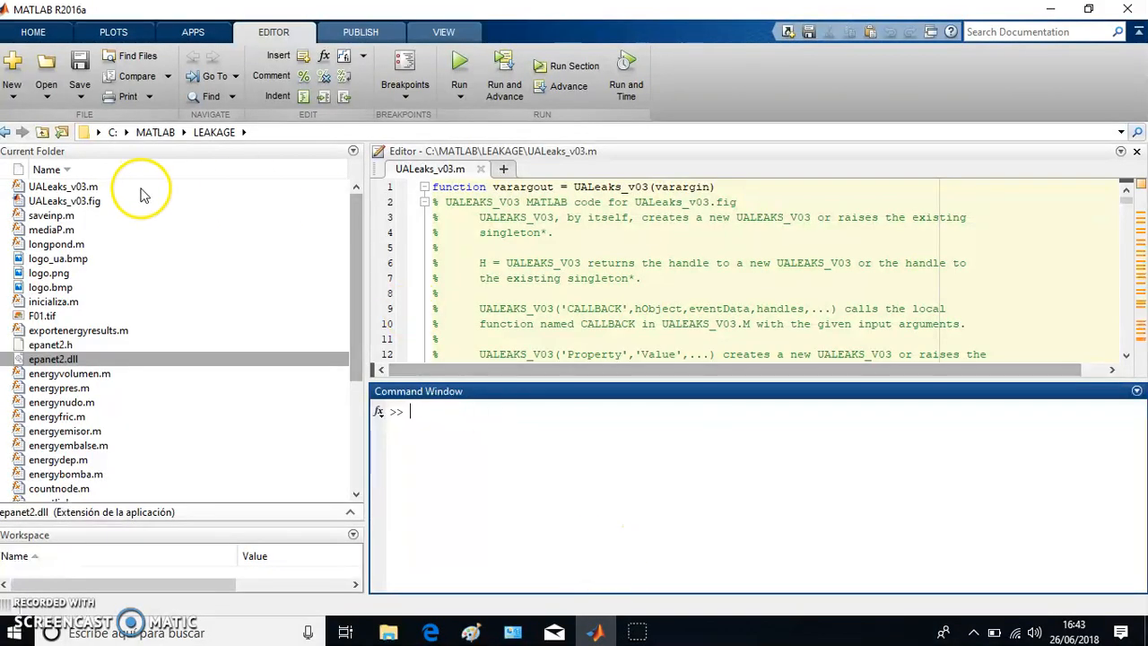
left_click(161, 132)
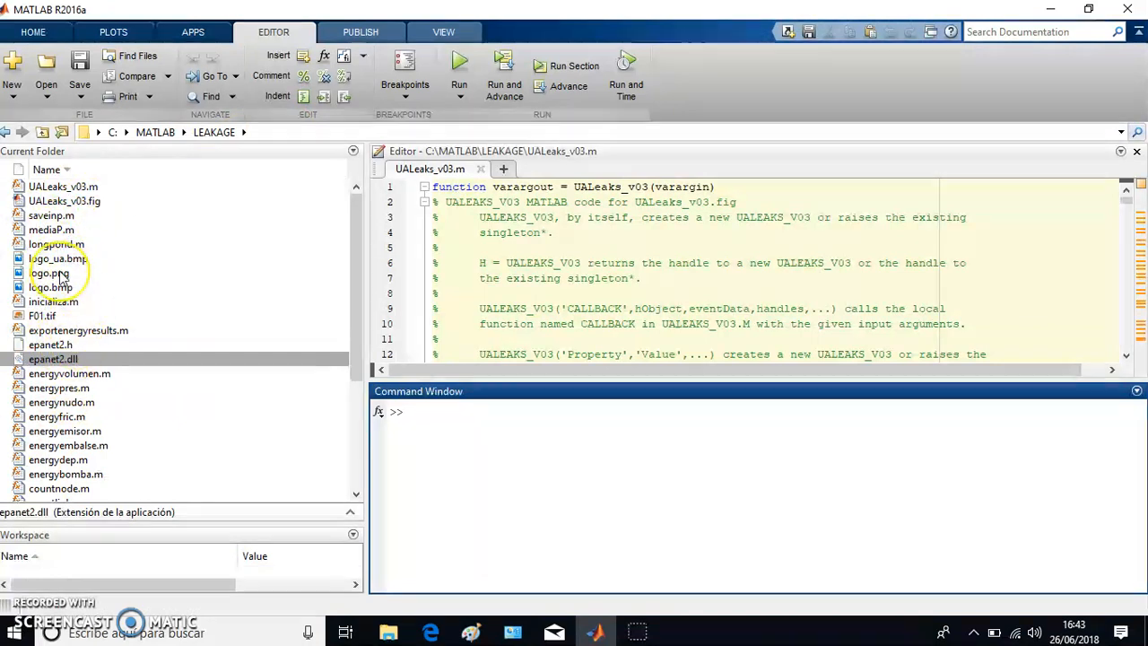
mouse_move(75, 296)
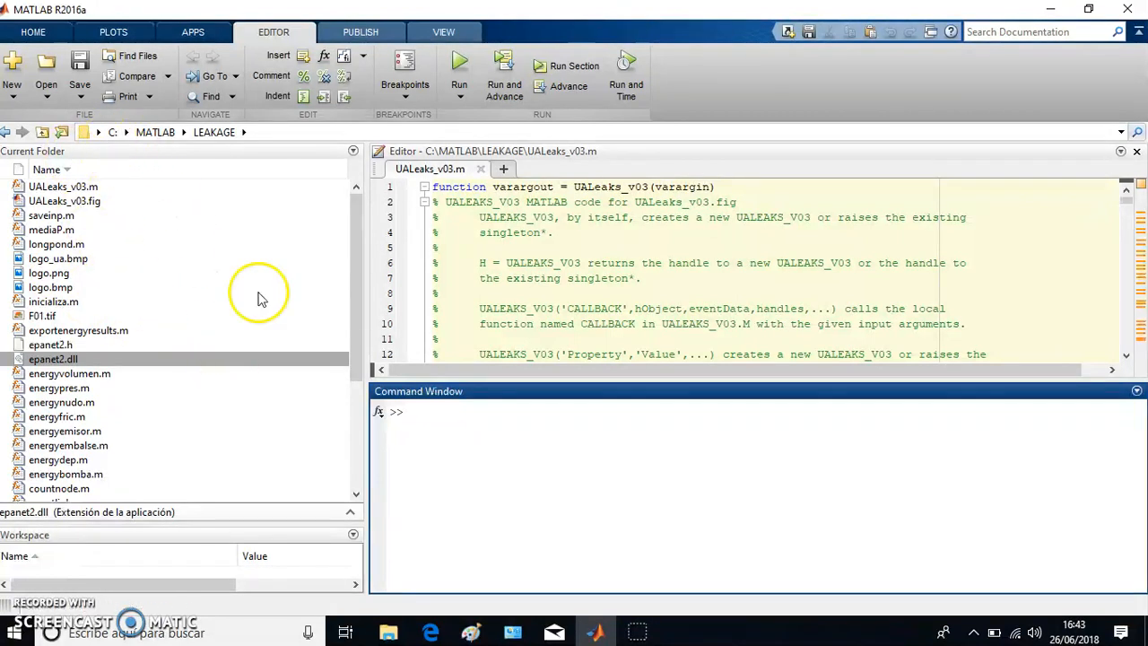
left_click(491, 439)
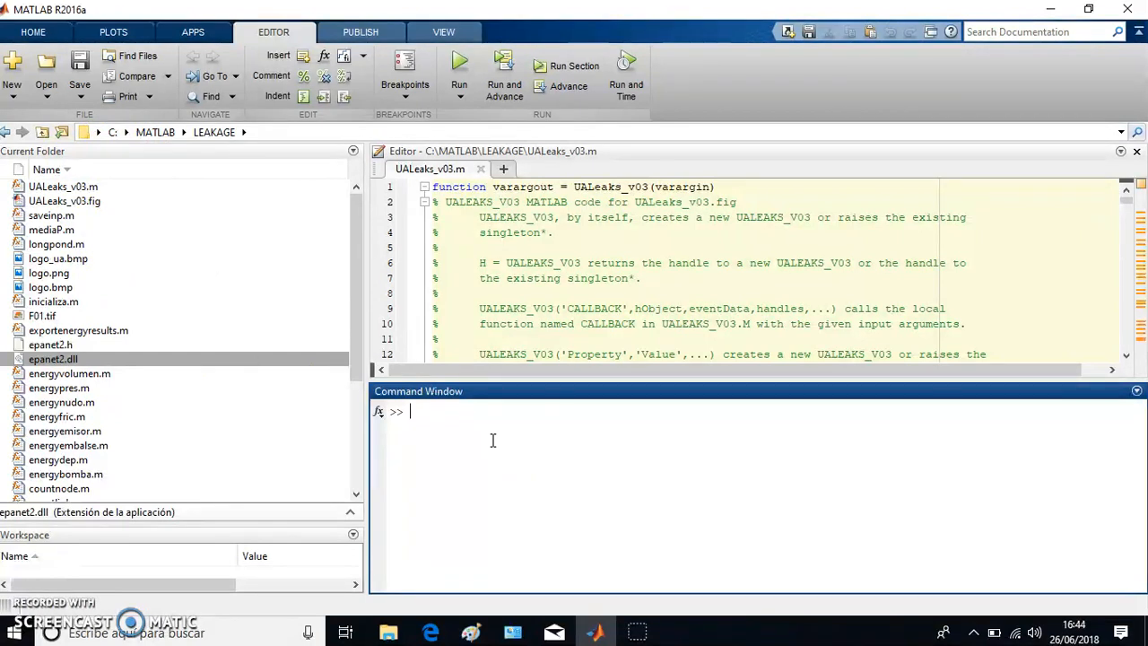
Run setenv('MW_MINGW64_LOC','C:\TDM-GCC-64') so MATLAB points to the TDM-GCC-64 MinGW compiler.
type("setenv('MW_MINGW64_LOC','C:\\TDM-GCC-64')")
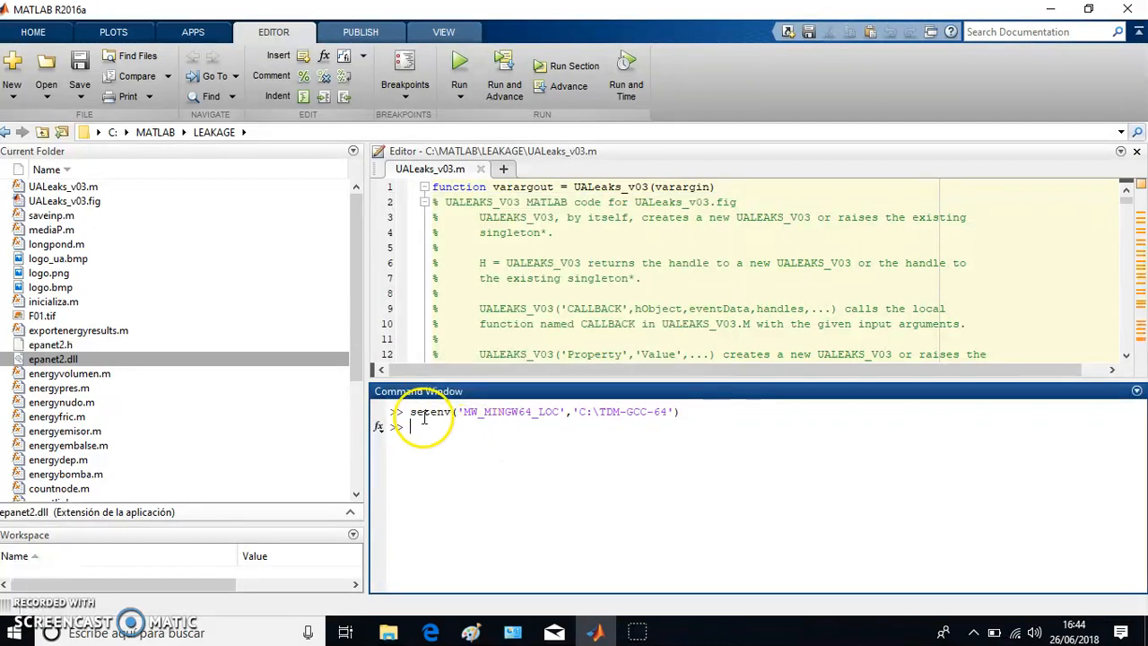
key("enter")
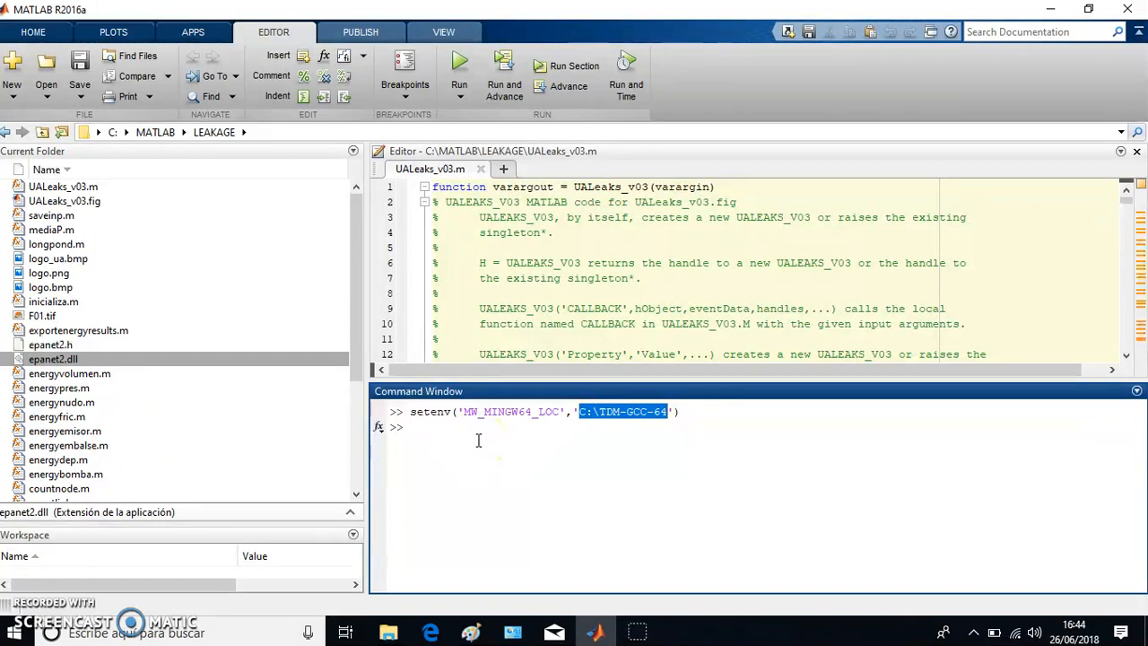
Enter UALeaks_v03 in the Command Window to bring up the UA-Leaks interface.
type("u")
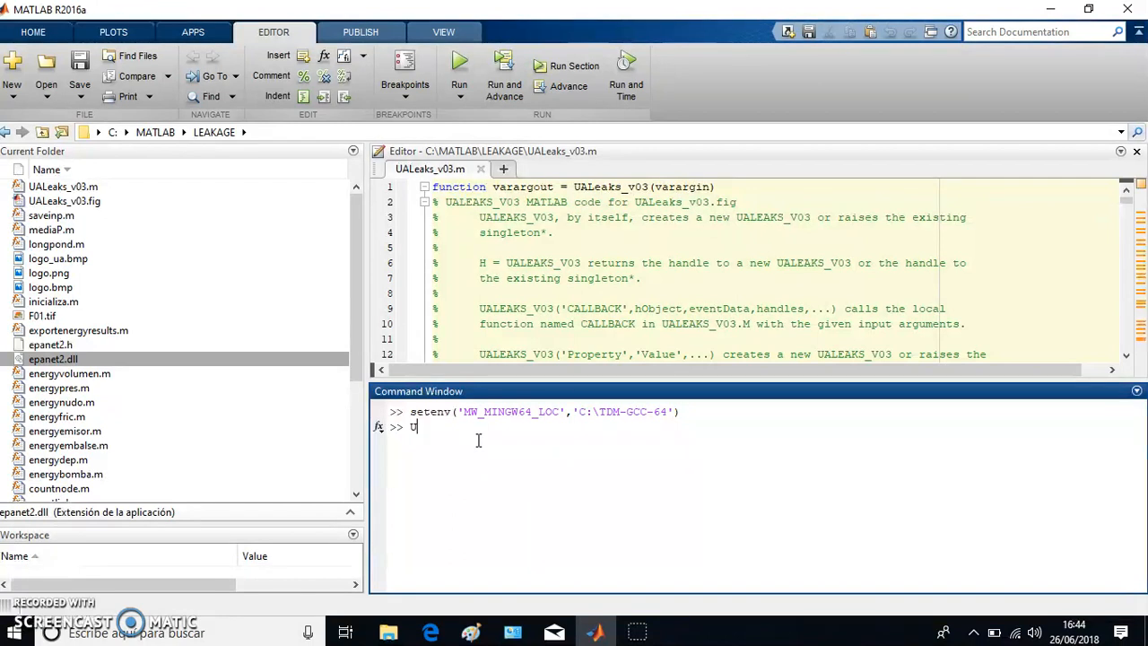
type("A")
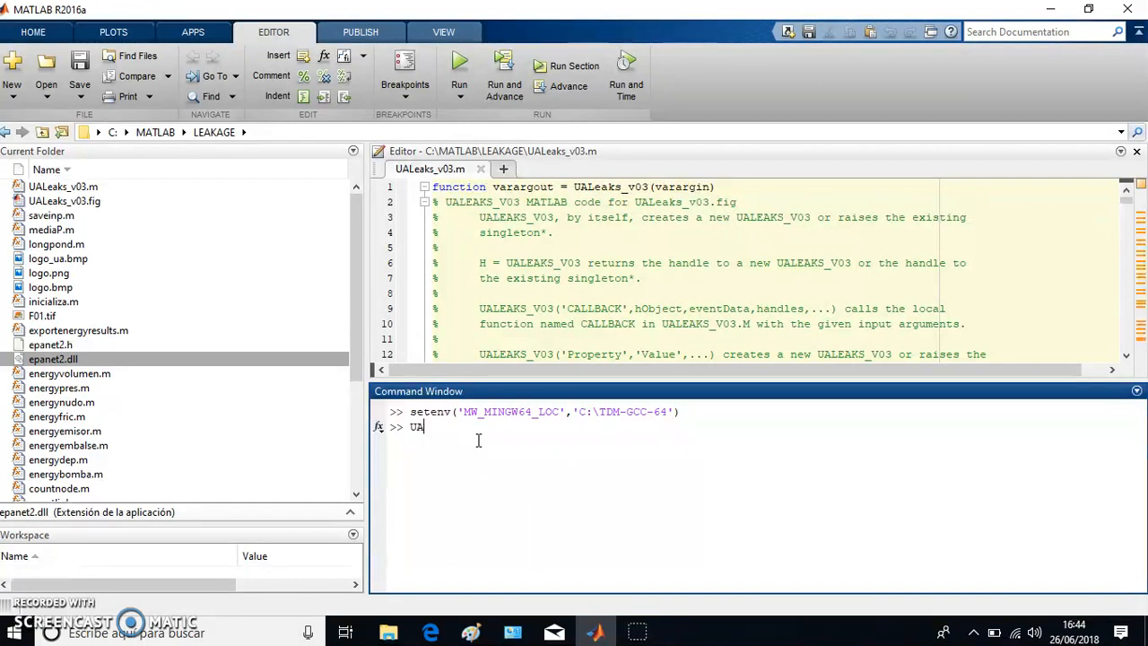
type("Leaks")
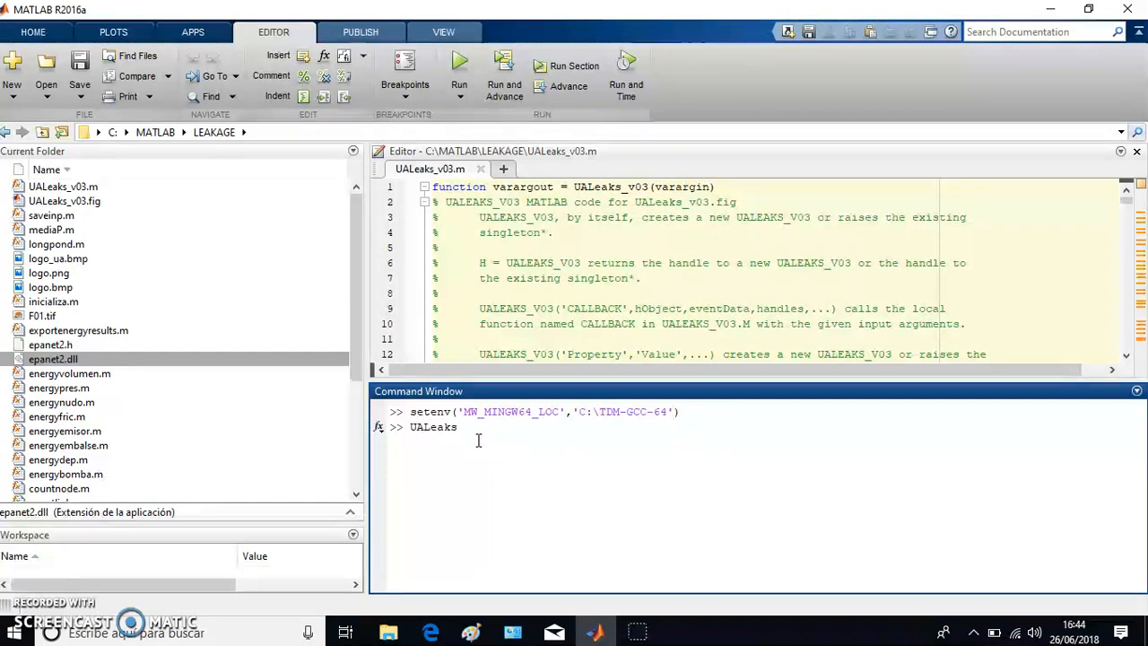
type("_v")
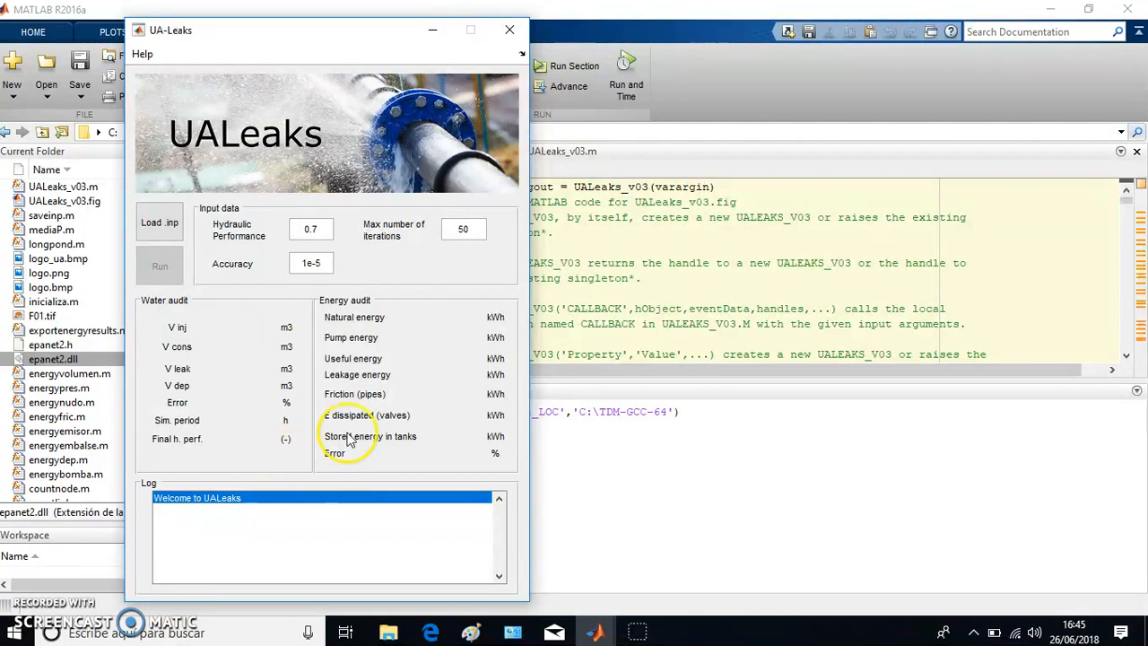
left_click(142, 54)
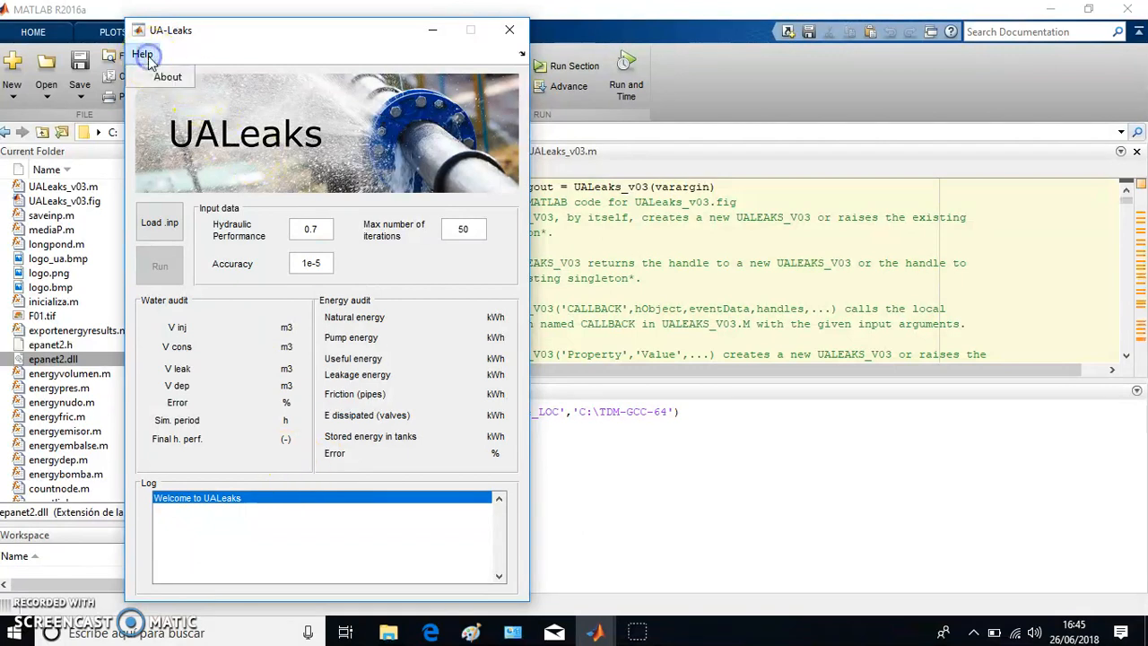
left_click(169, 75)
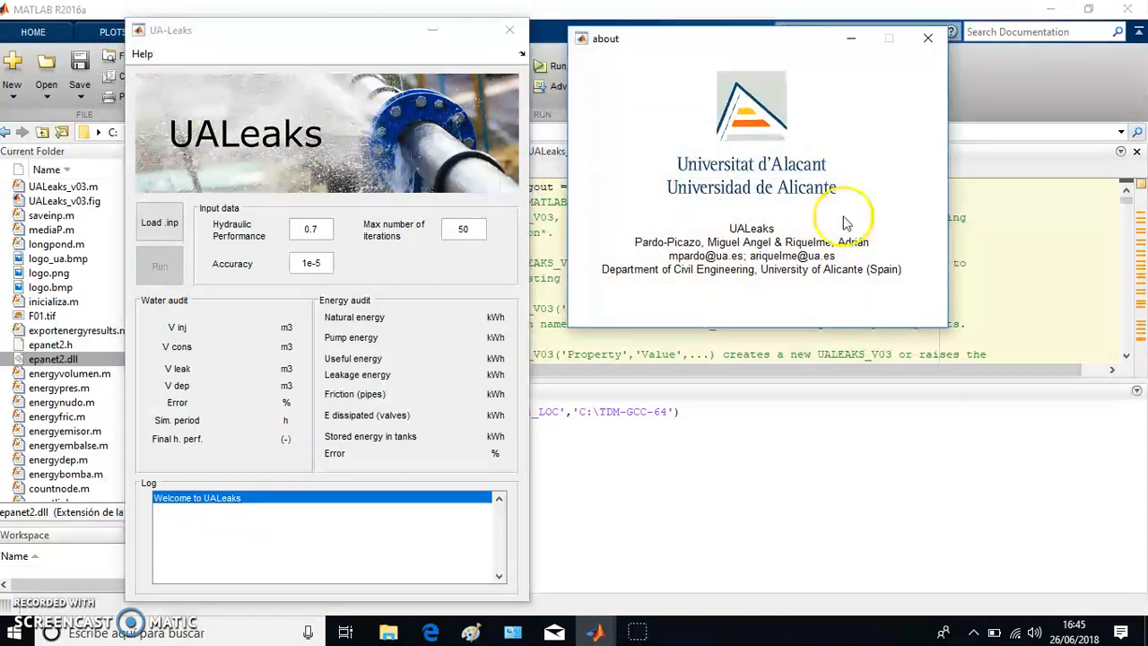
mouse_move(807, 255)
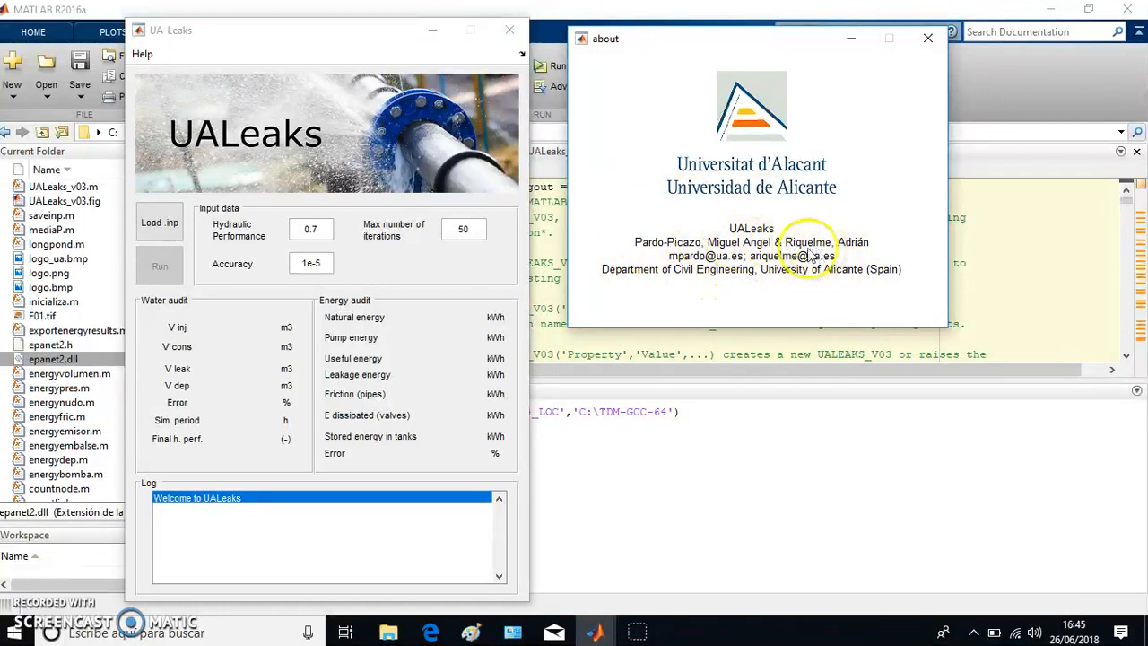
mouse_move(654, 285)
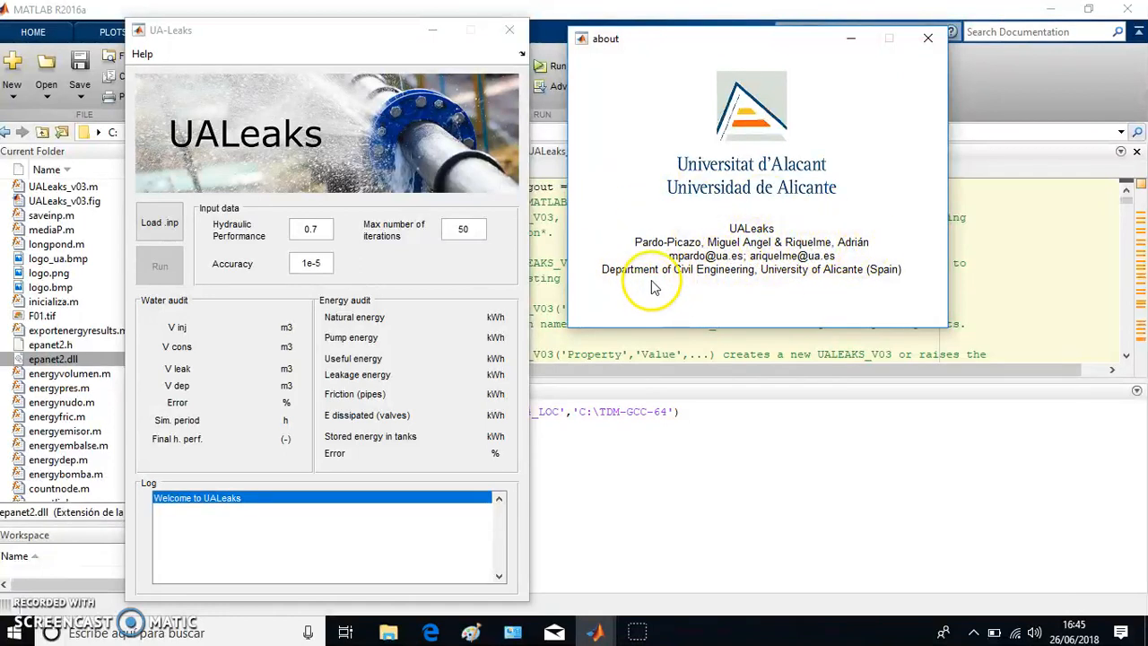
left_click(927, 38)
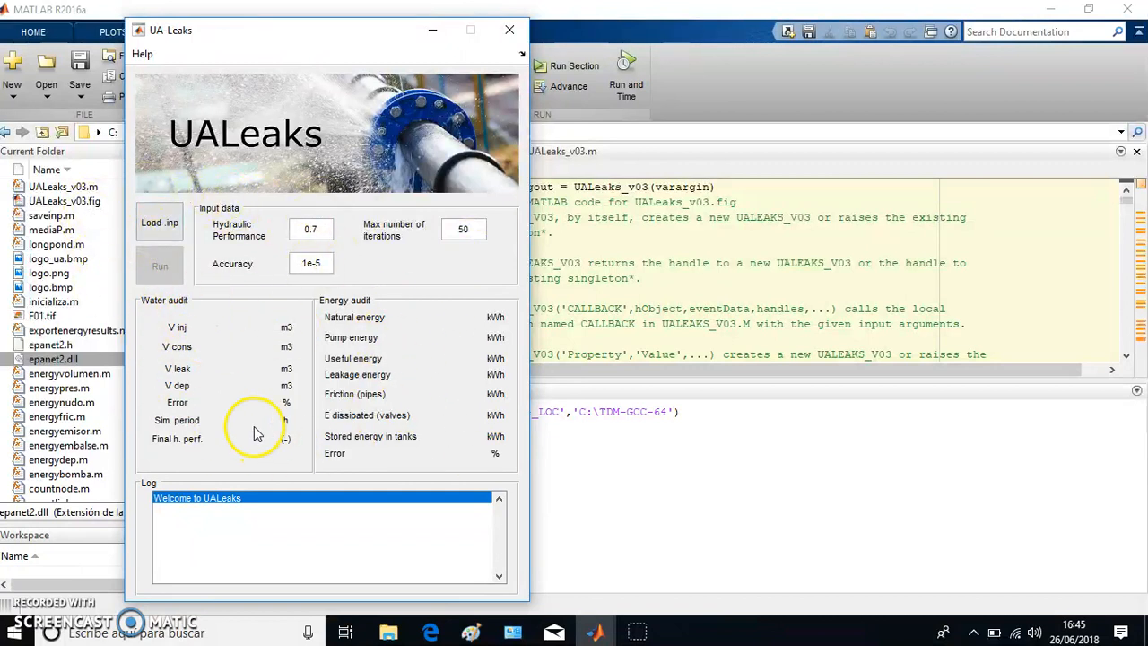
mouse_move(244, 523)
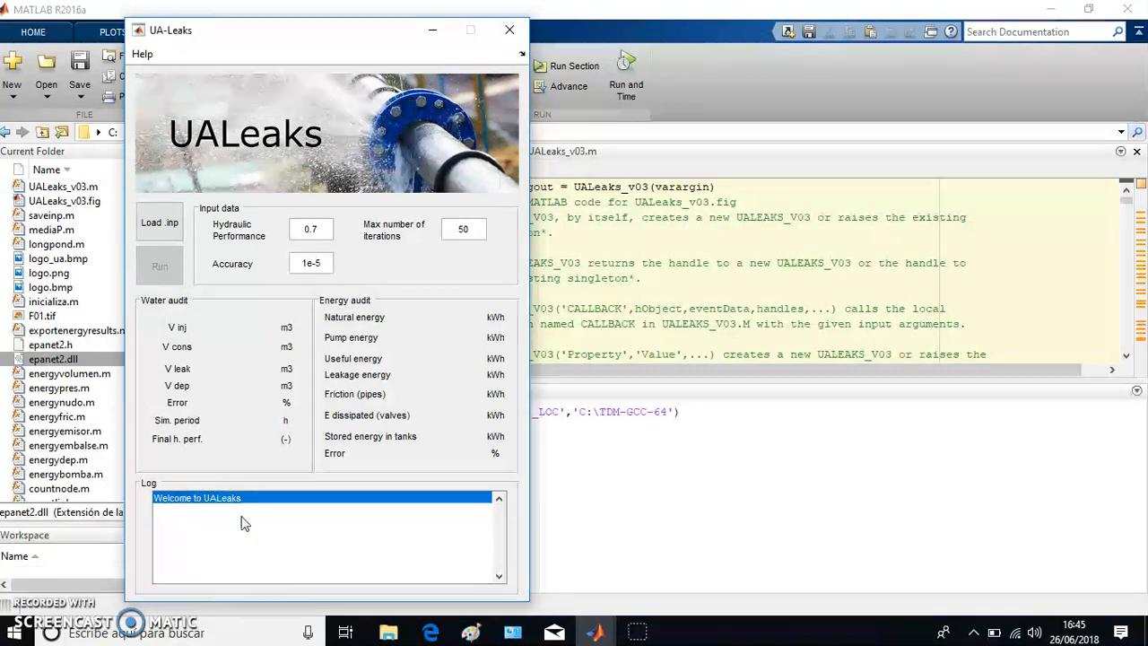
mouse_move(160, 222)
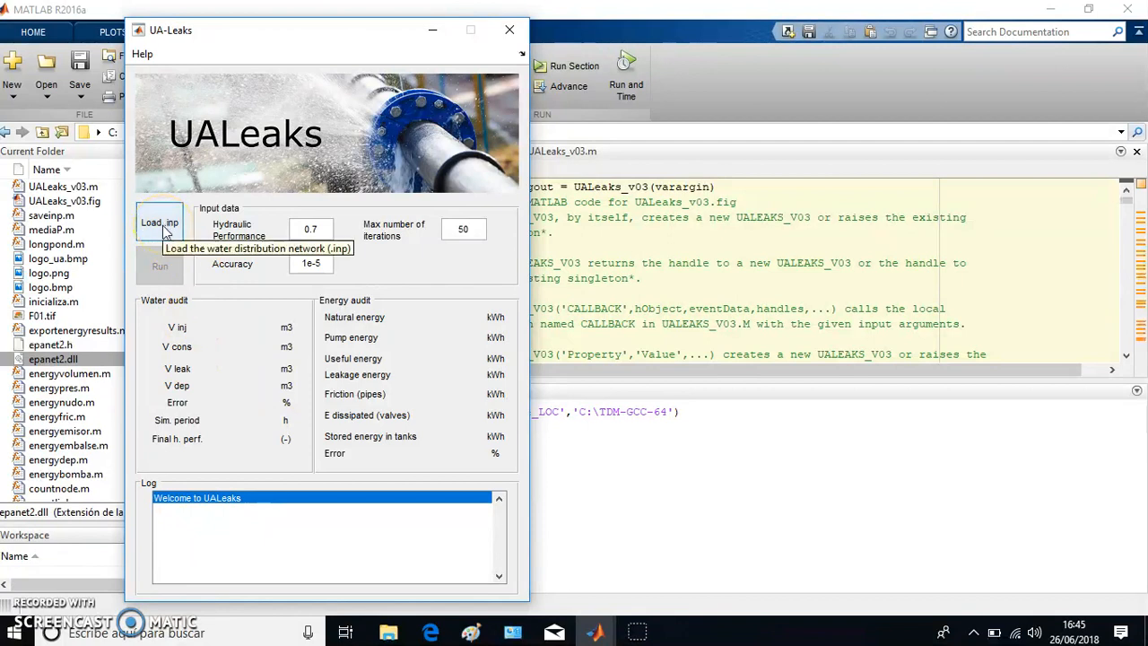
Load network file A into UALeaks through the Select water network dialog.
left_click(159, 223)
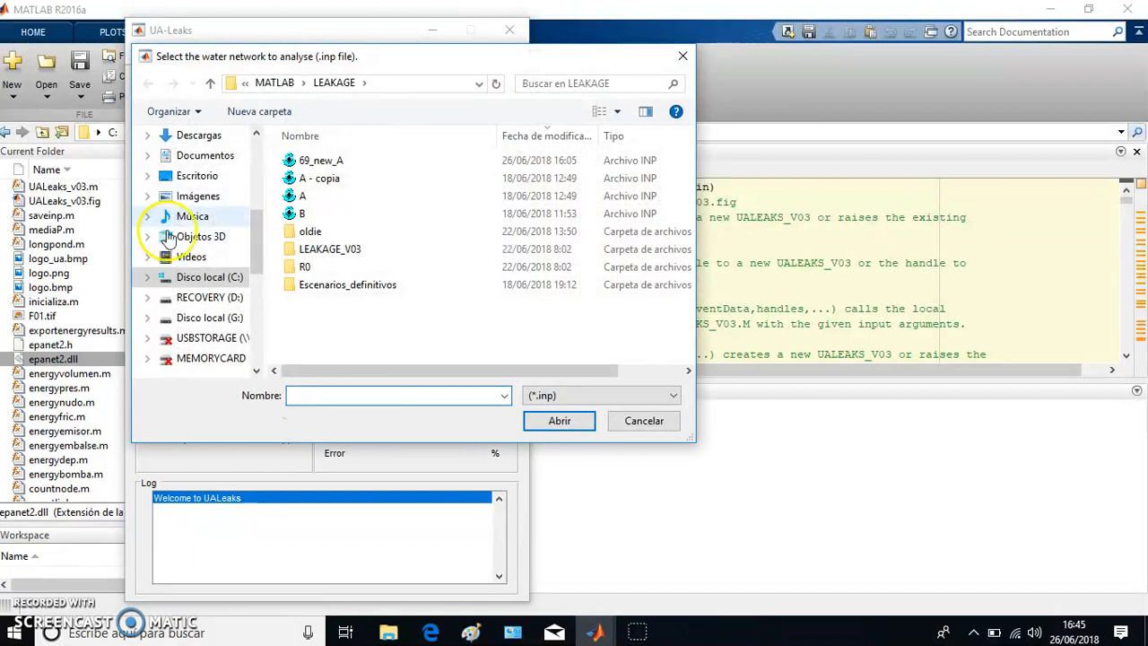
left_click(301, 195)
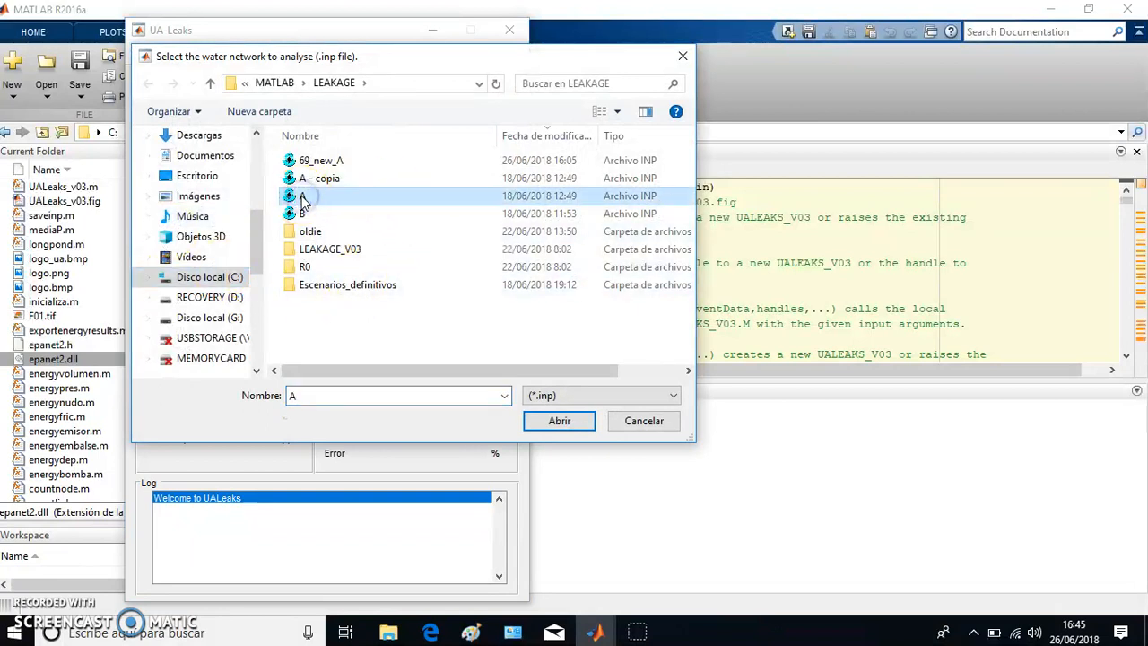
left_click(559, 419)
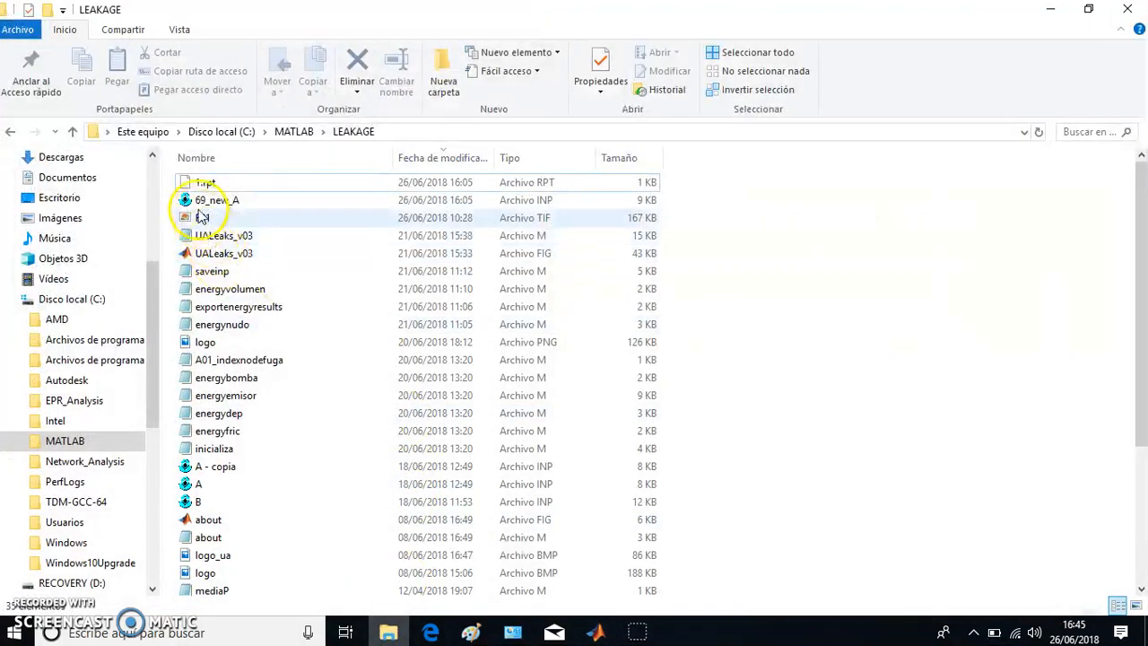
View the A - copia.inp network map in EPANET 2 with its supply source and junction grid.
double_click(215, 199)
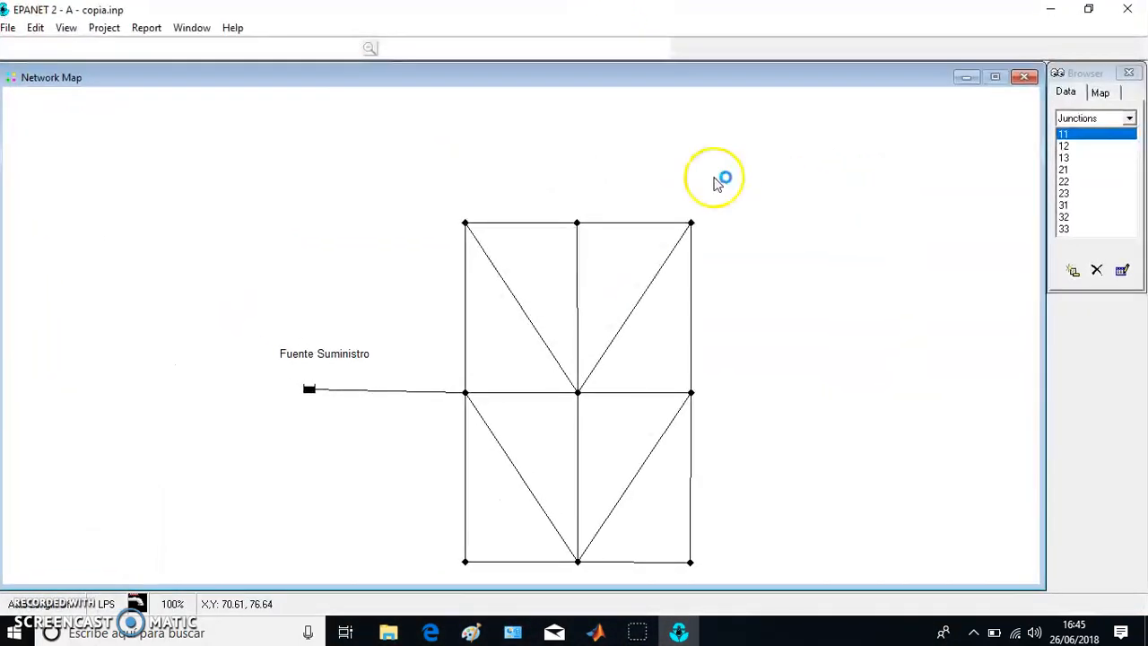
mouse_move(742, 449)
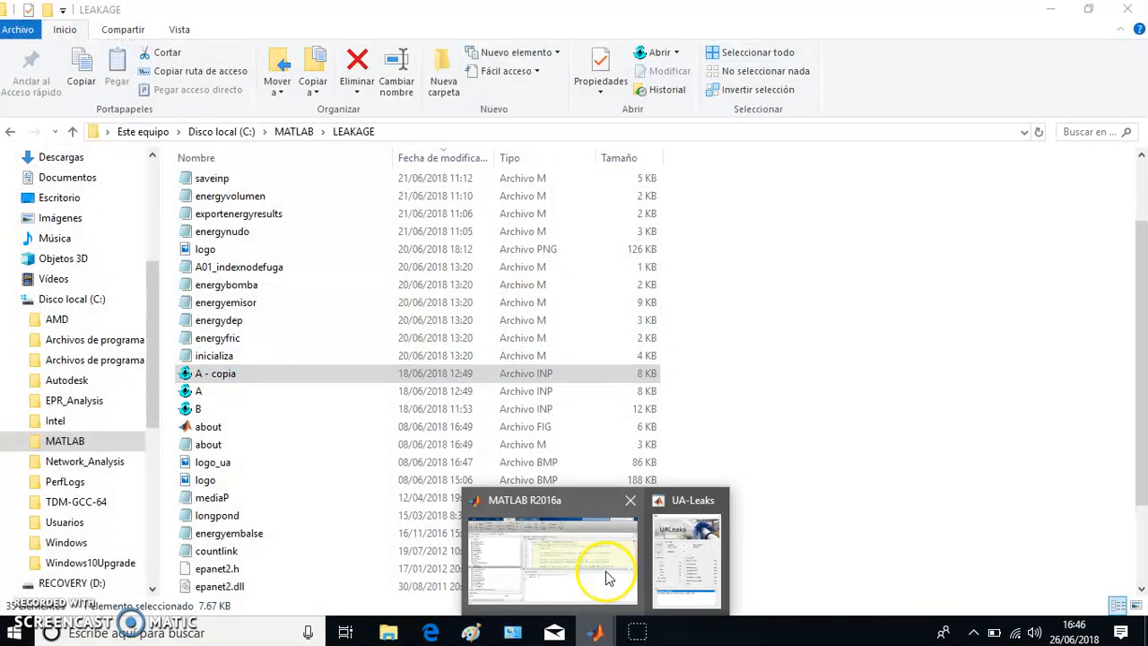
Bring UA-Leaks forward and set Max number of iterations to 1000 for network A.inp.
left_click(684, 555)
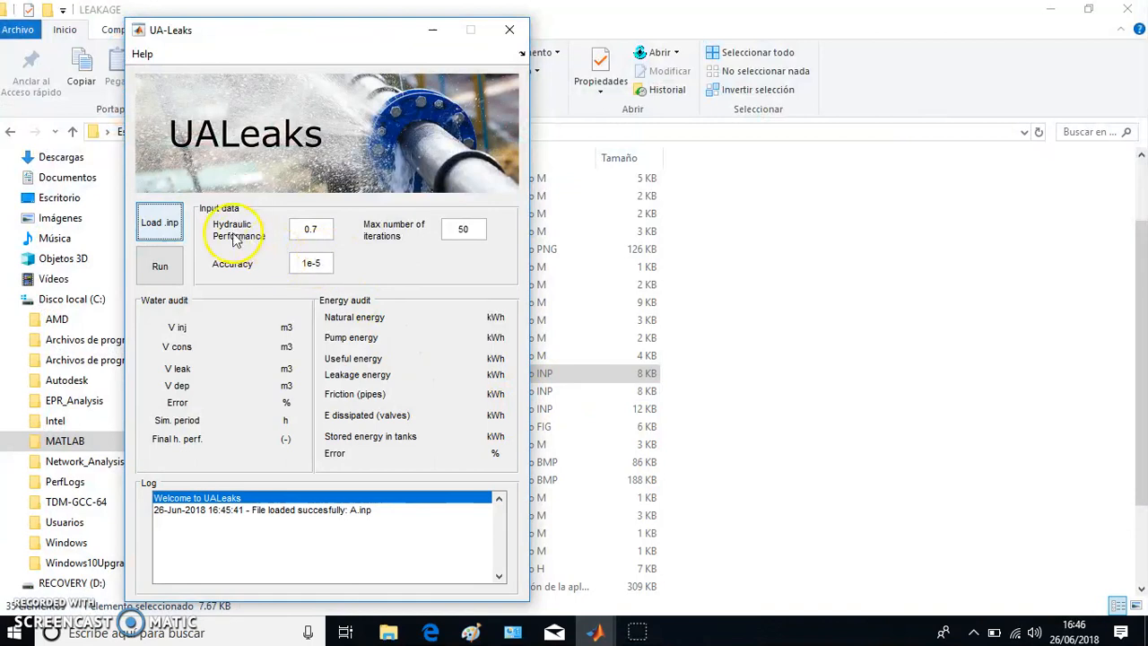
mouse_move(377, 229)
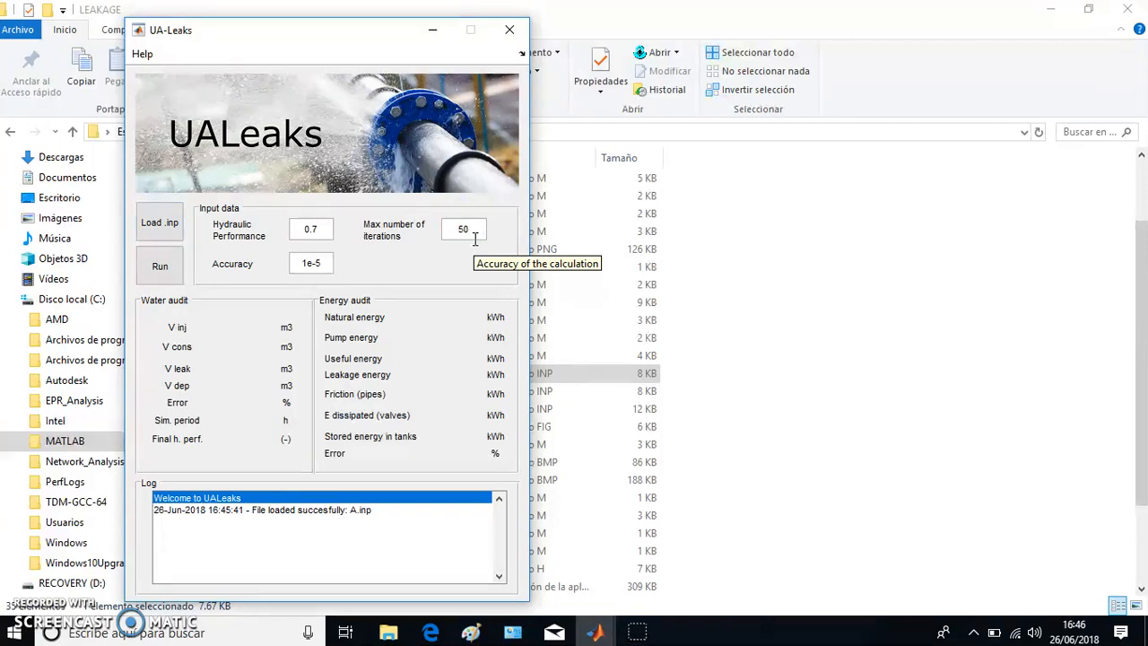
type("10")
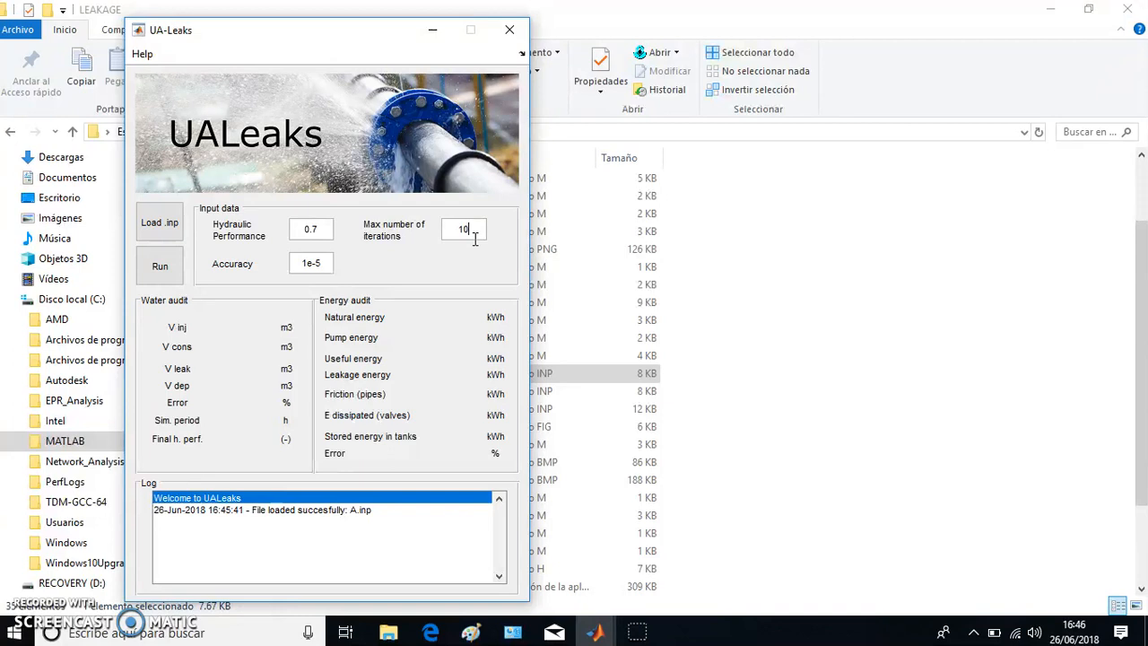
type("50")
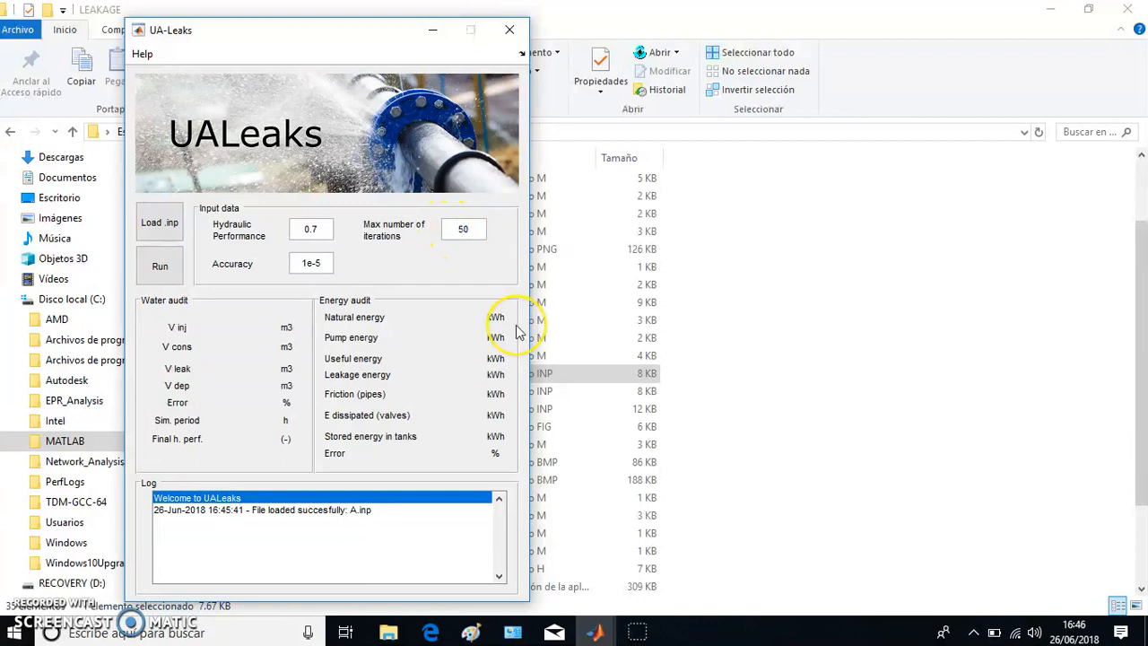
type("1000")
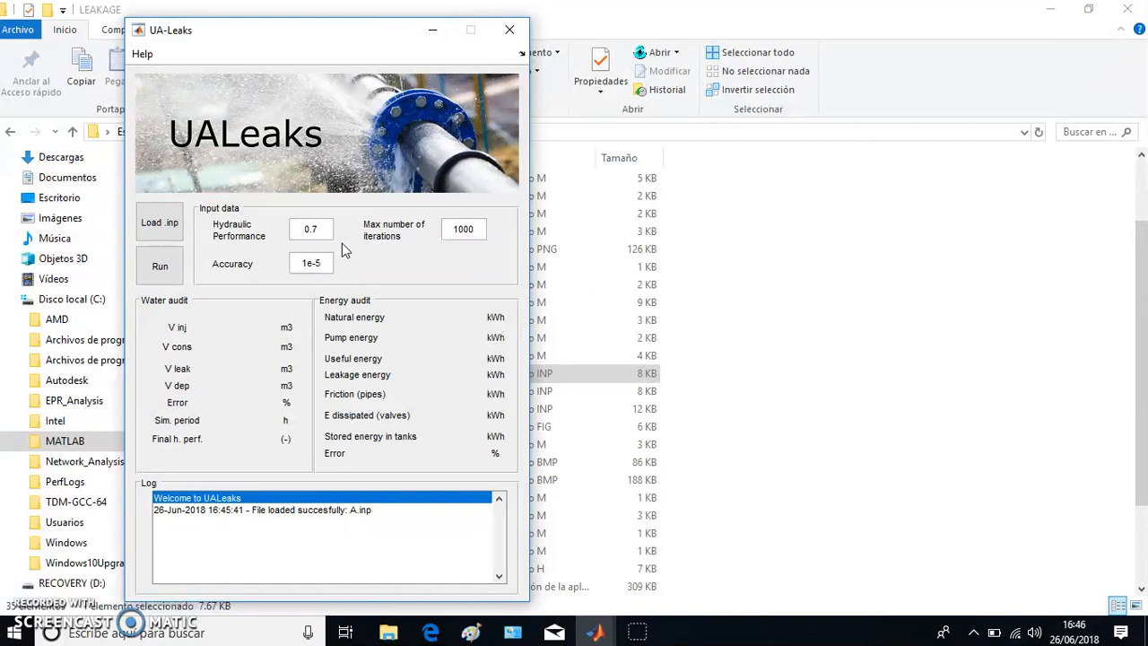
Change Hydraulic Performance from 0.7 to 0.75, leaving Accuracy at 1e-5.
left_click(311, 230)
type("5")
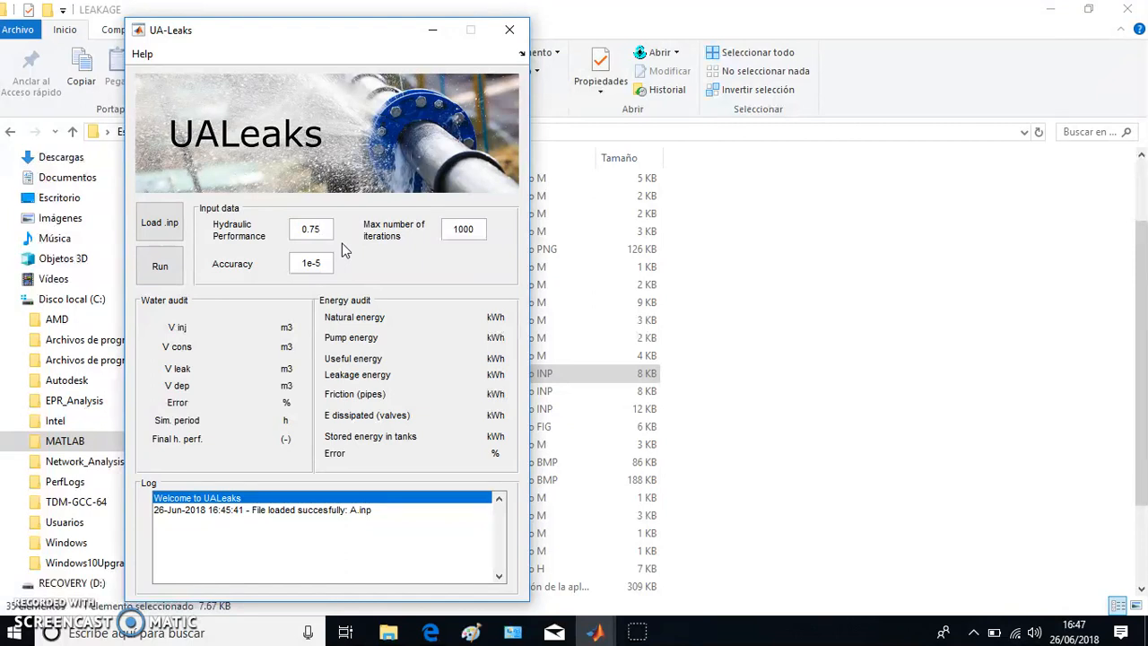
left_click(311, 230)
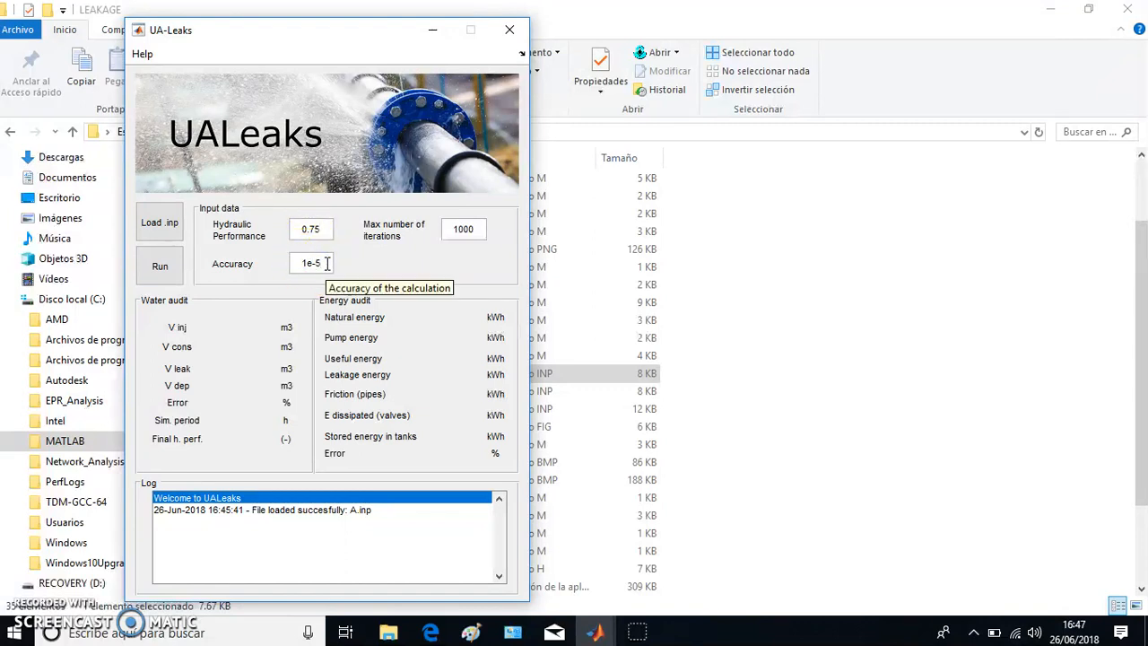
mouse_move(326, 229)
type("0.7")
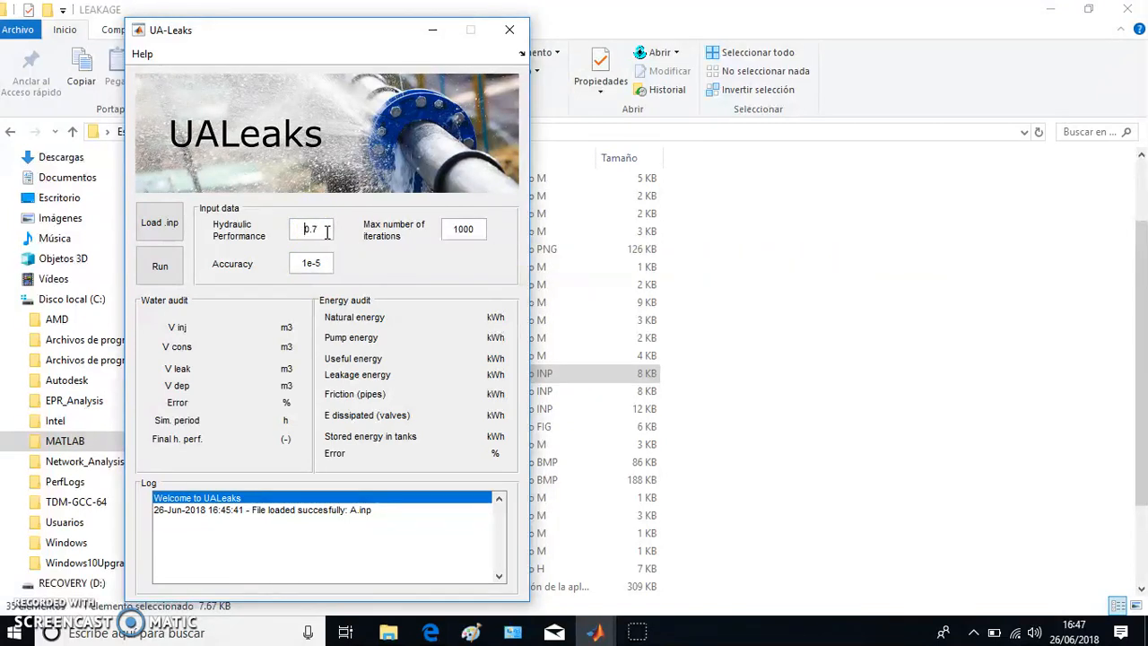
mouse_move(312, 230)
type("5")
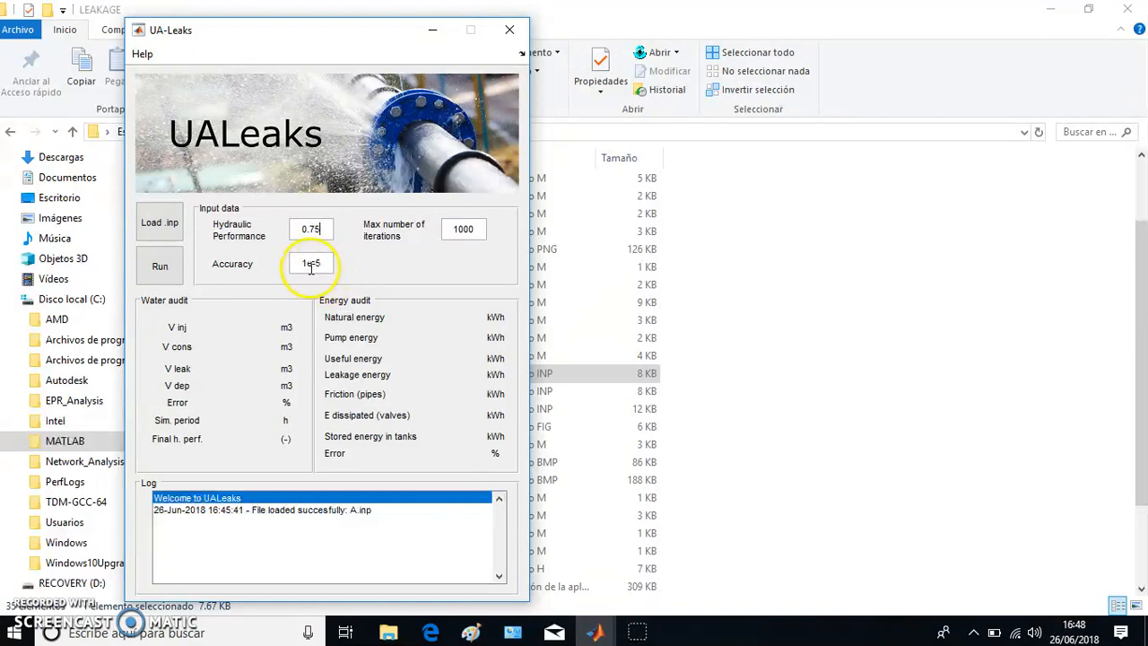
mouse_move(332, 267)
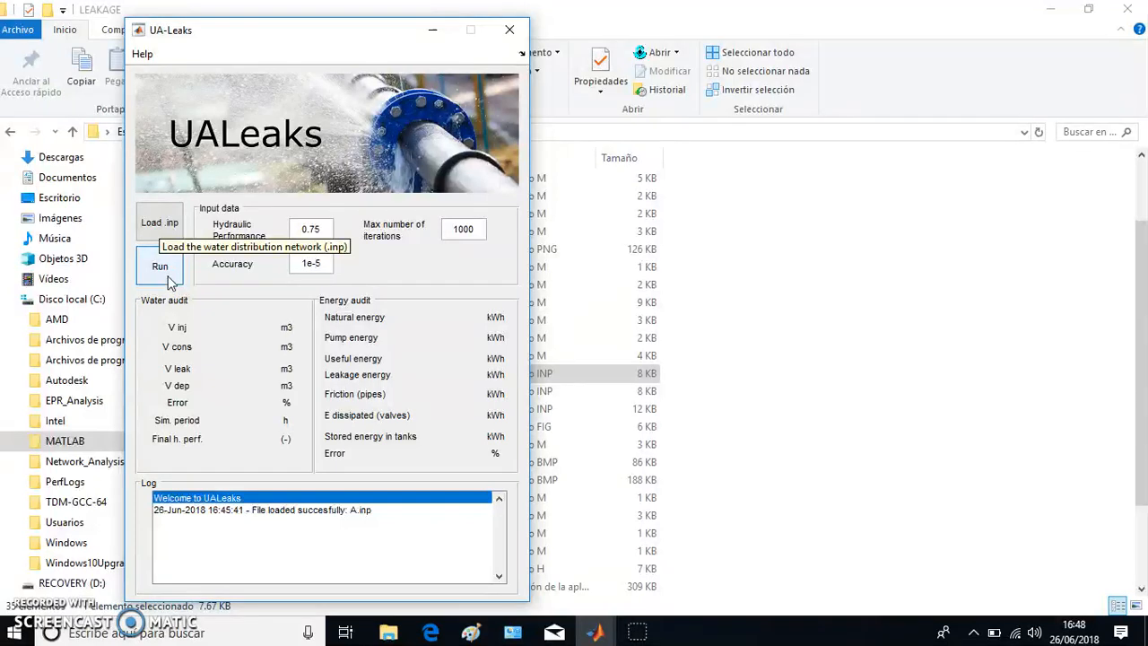
Run the leak recalculation, filling the water and energy audits, saving 75_new_A.inp and plotting the Figure 1 pies.
left_click(160, 265)
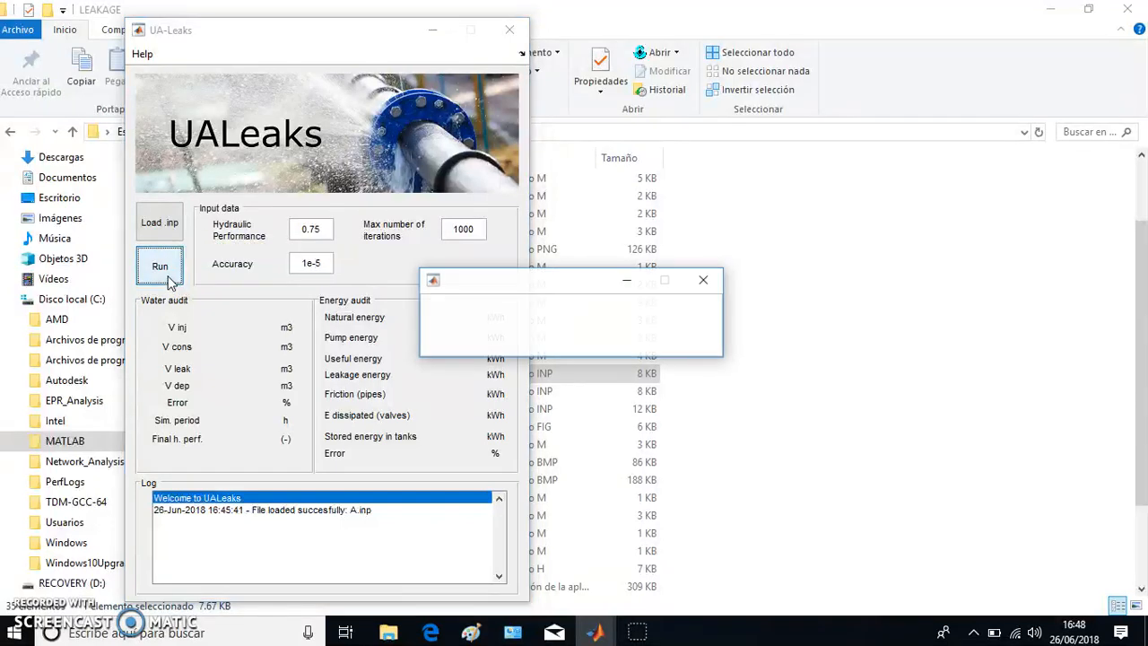
left_click(159, 266)
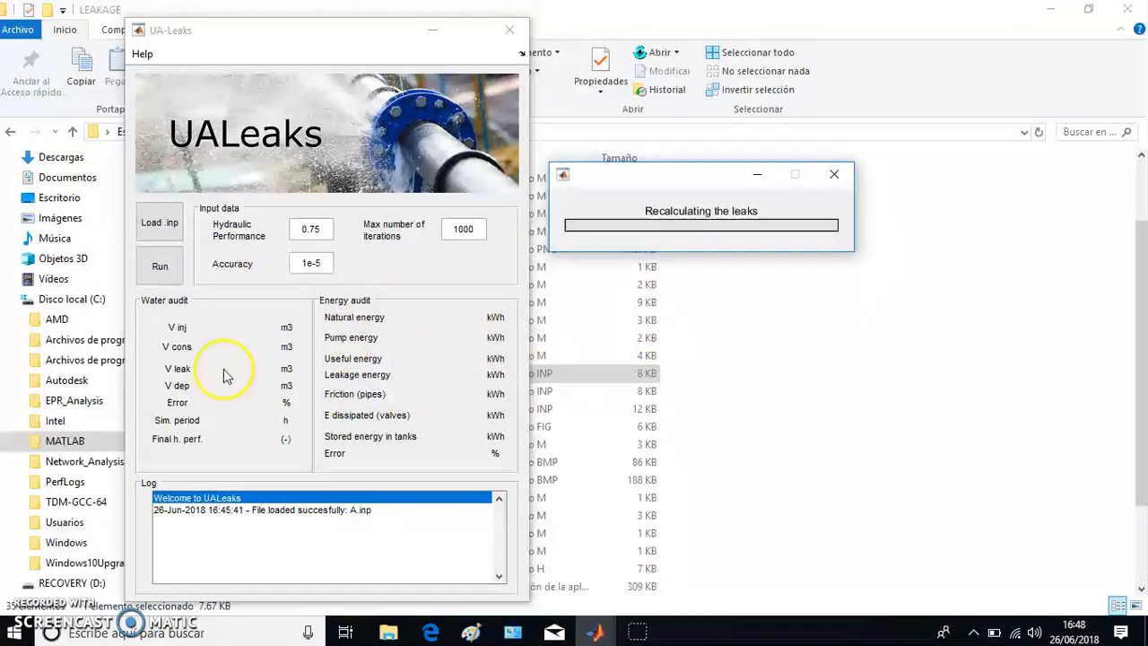
left_click(160, 266)
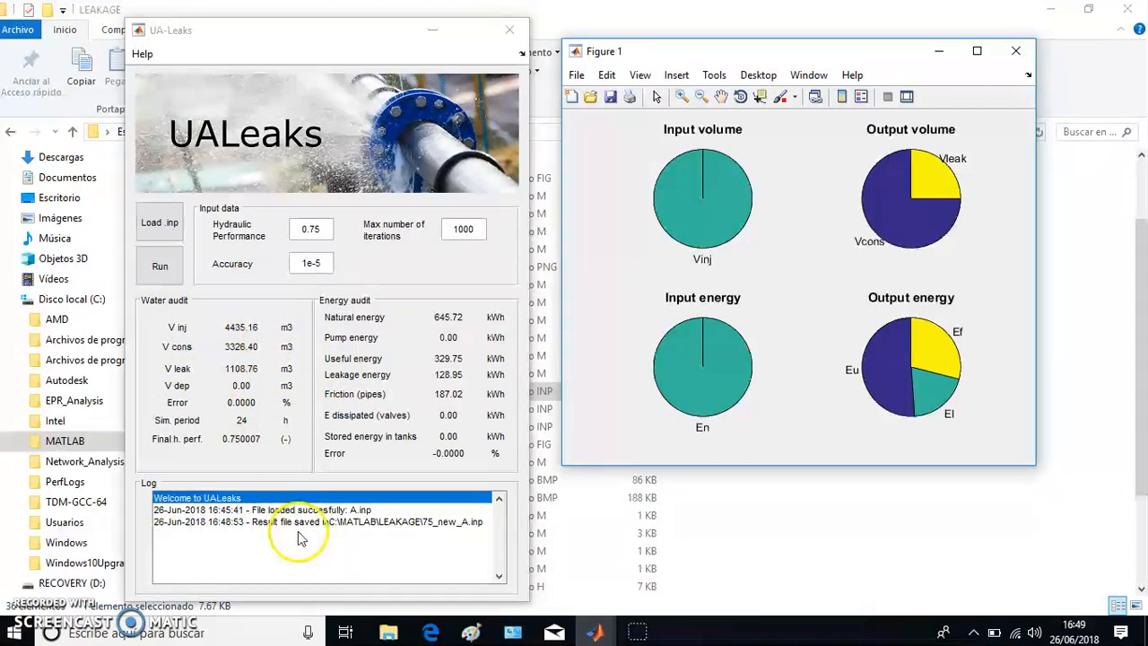
mouse_move(332, 535)
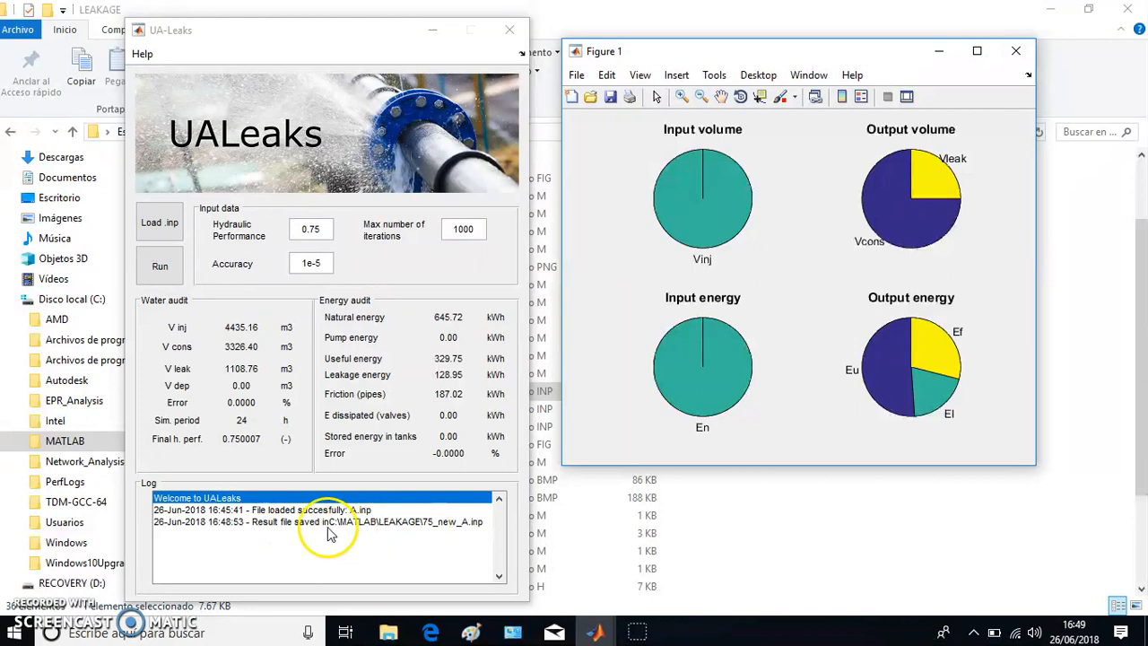
mouse_move(427, 534)
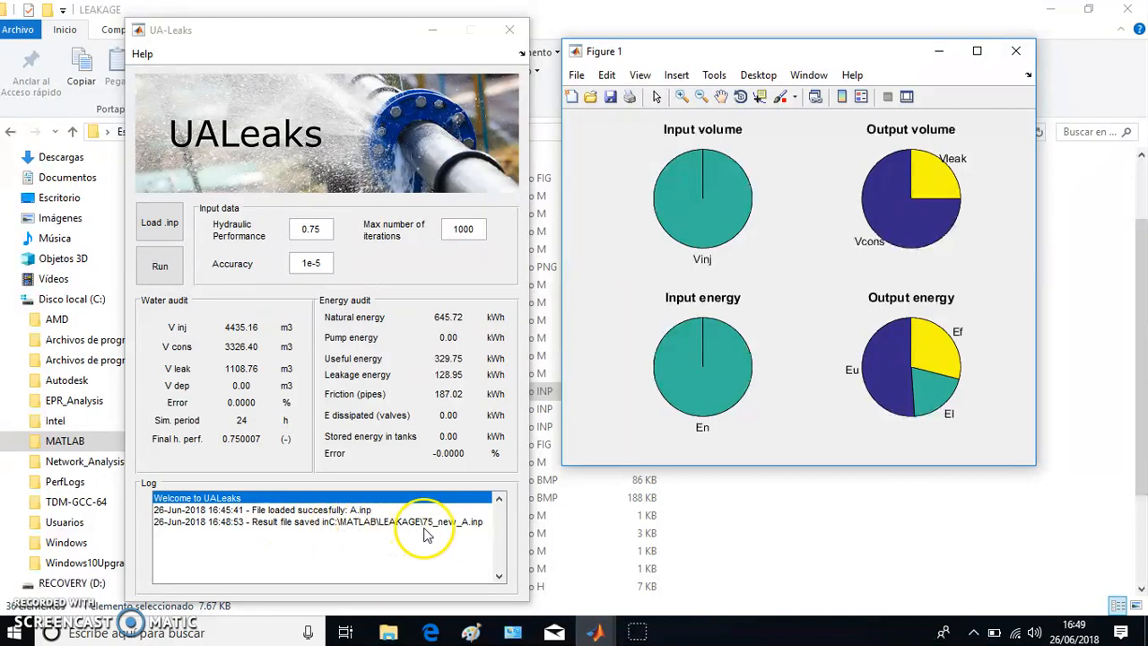
mouse_move(452, 529)
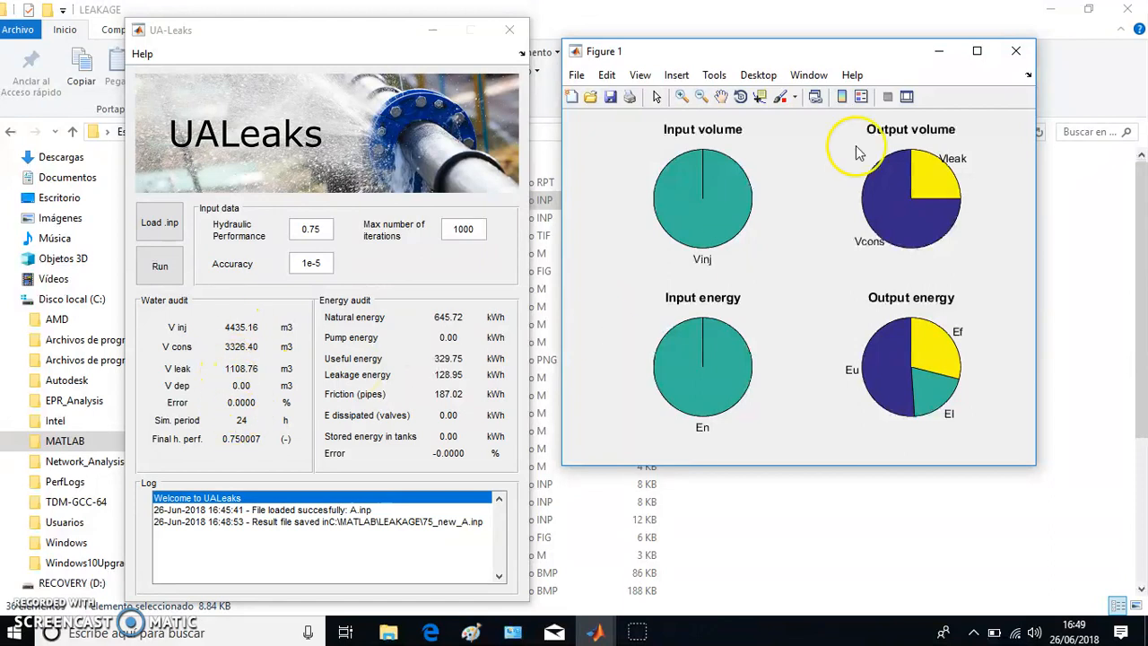
mouse_move(195, 348)
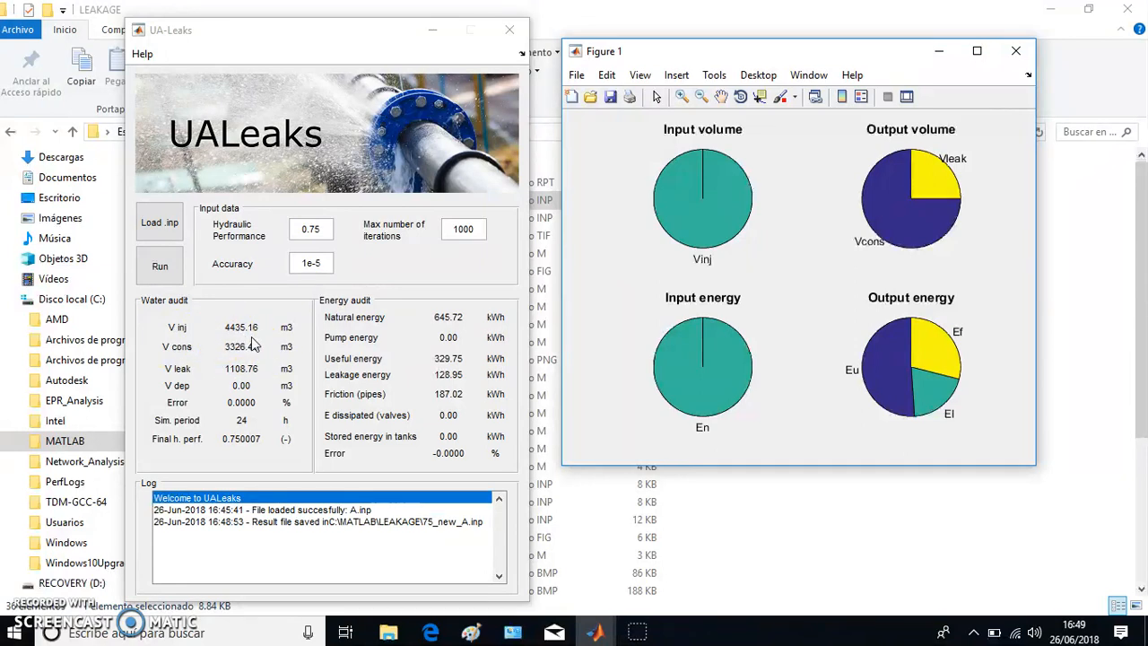
mouse_move(785, 172)
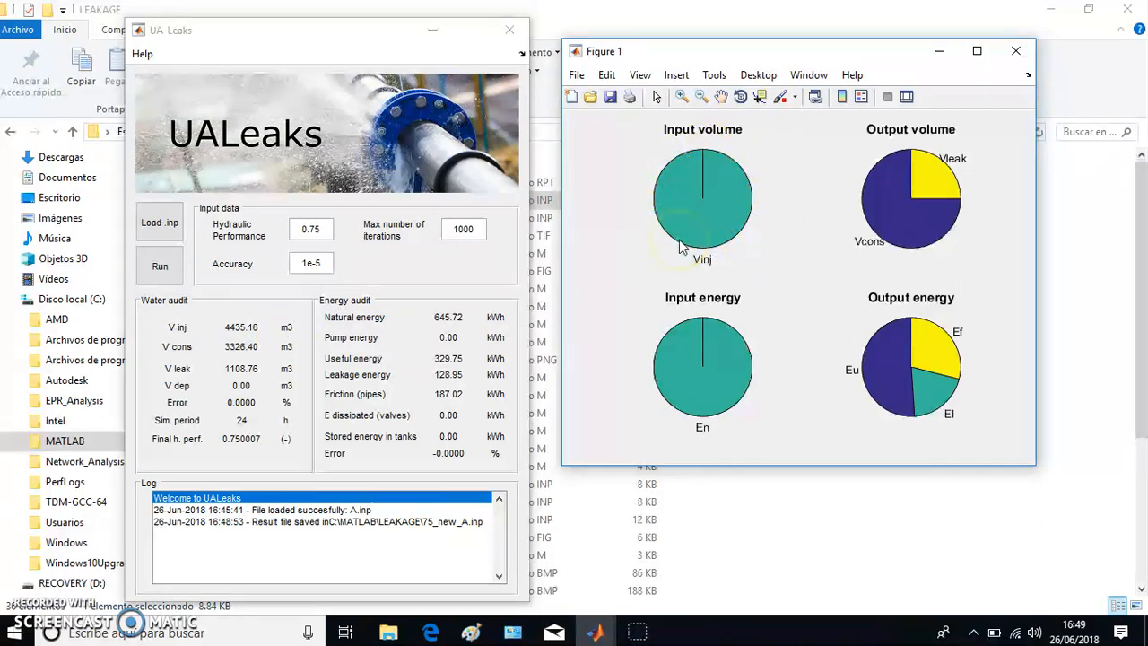
mouse_move(516, 305)
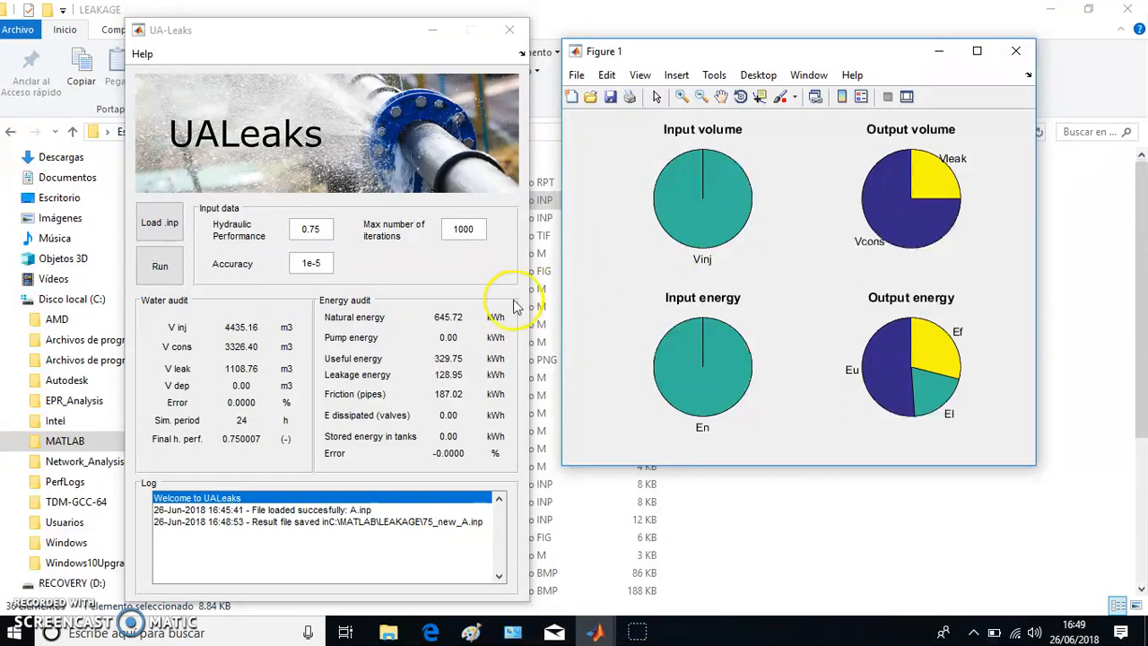
mouse_move(232, 359)
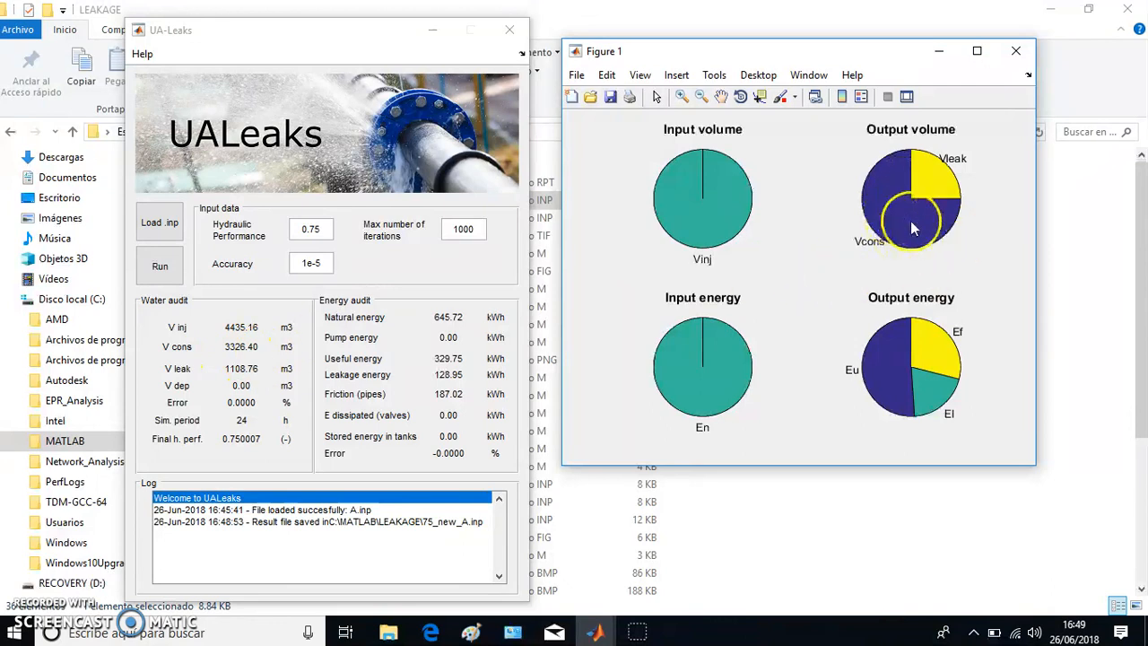
mouse_move(904, 232)
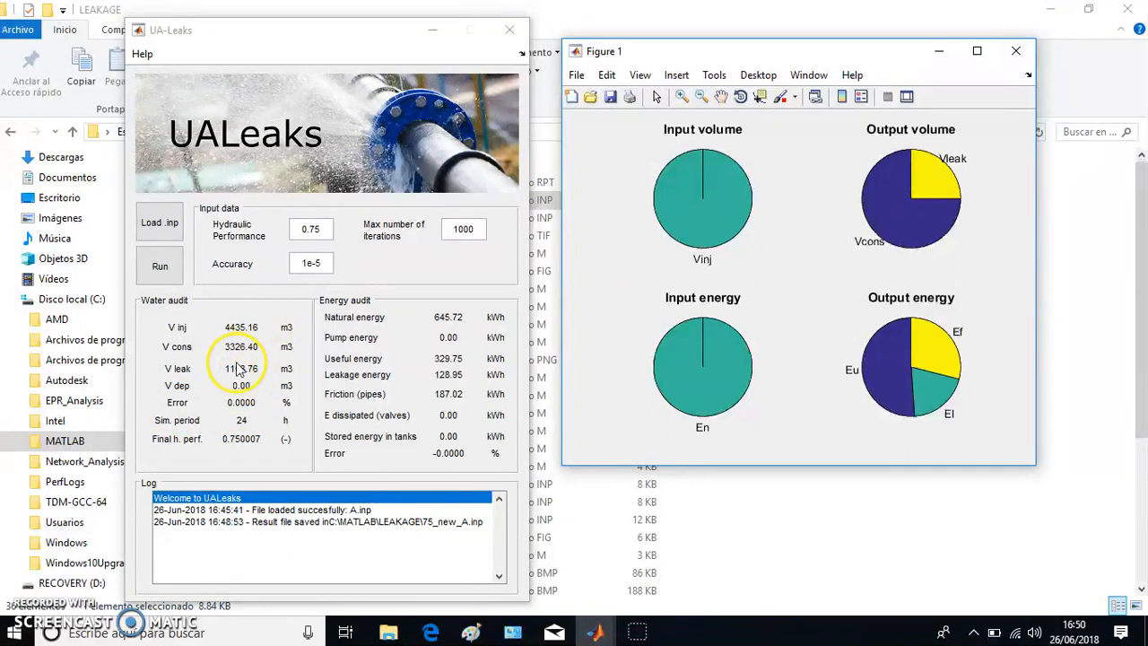
mouse_move(179, 394)
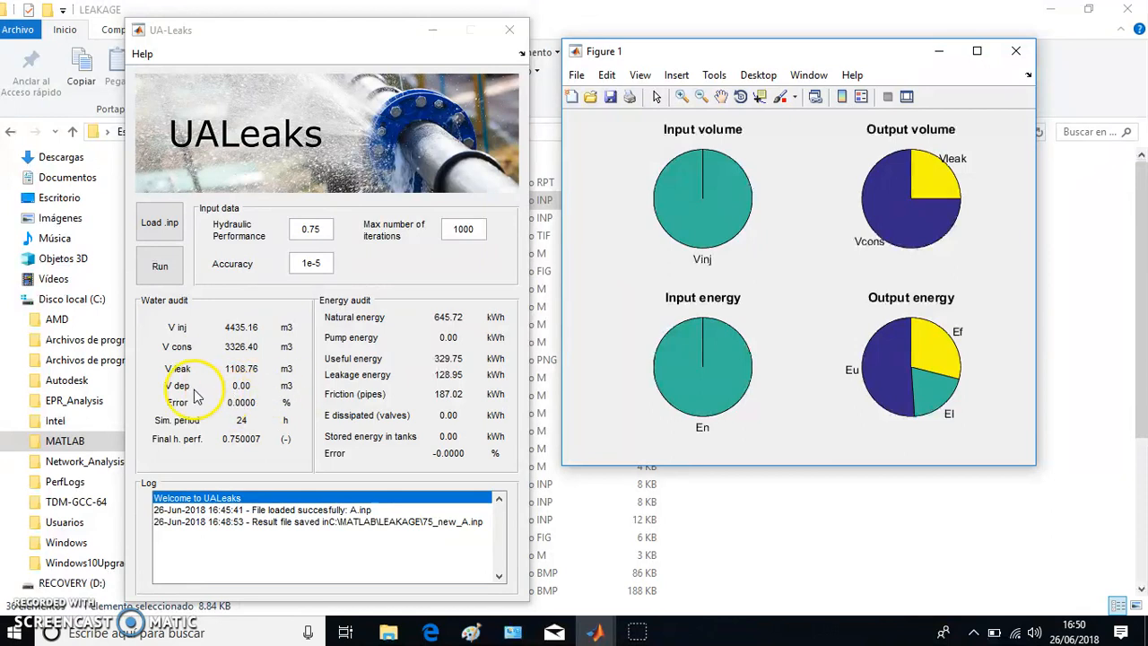
mouse_move(236, 409)
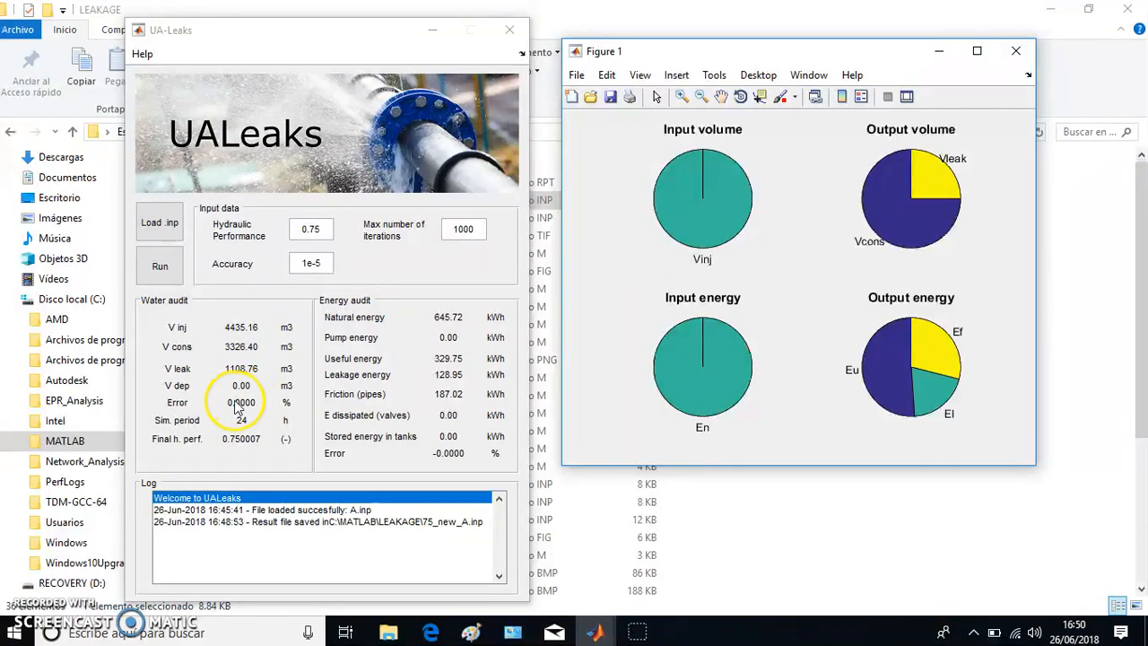
mouse_move(240, 402)
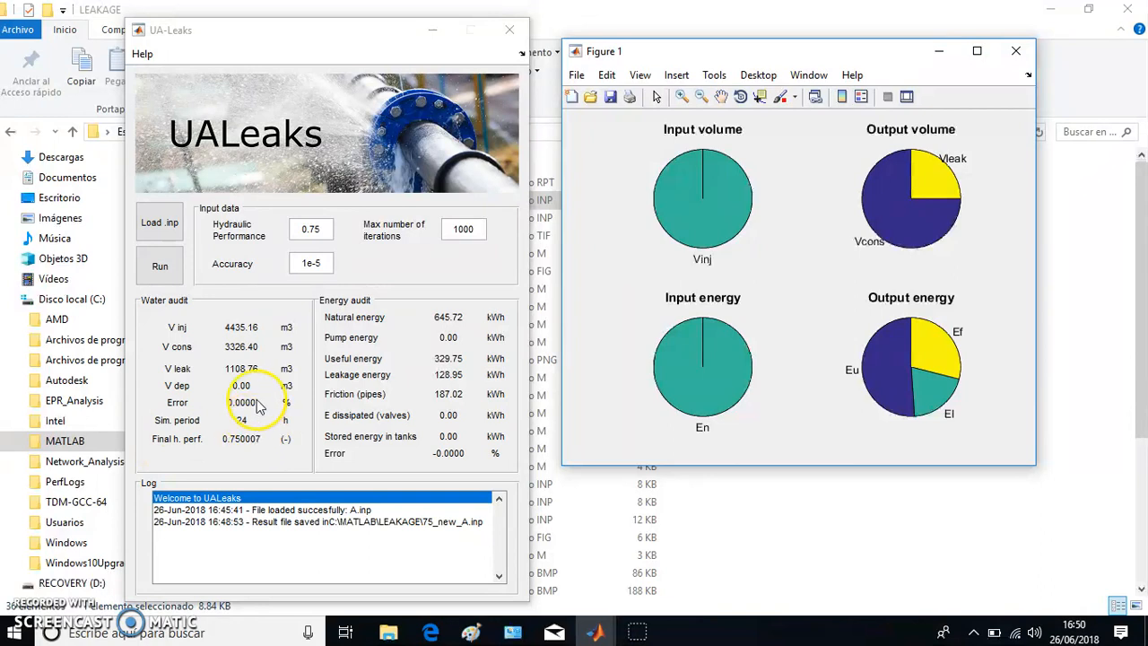
mouse_move(258, 421)
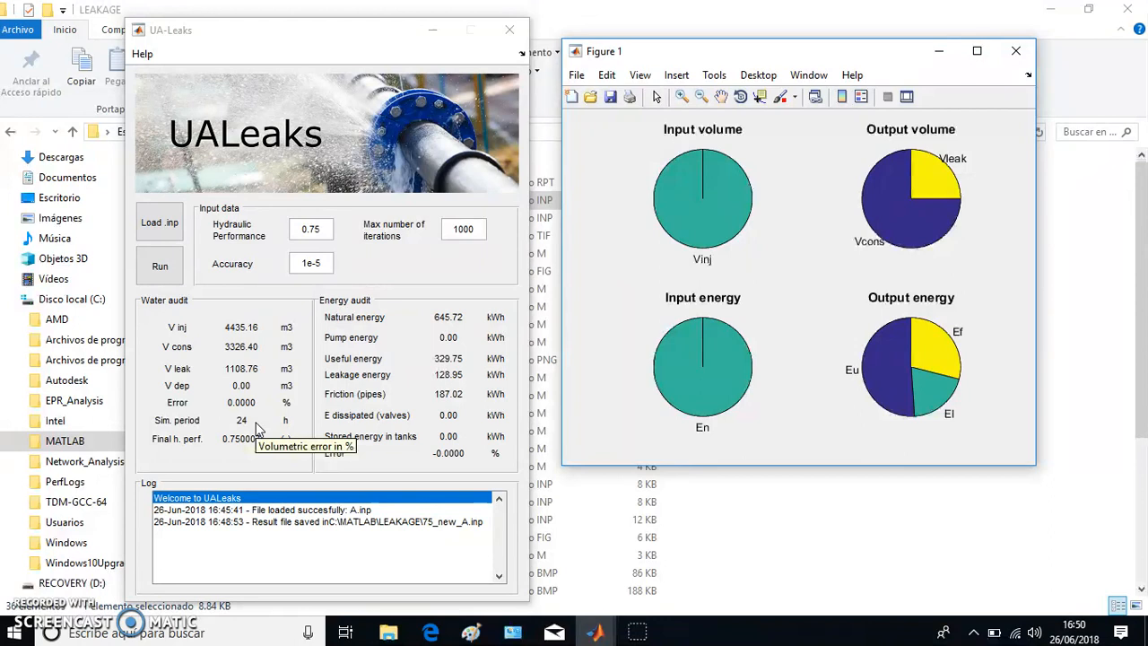
mouse_move(179, 444)
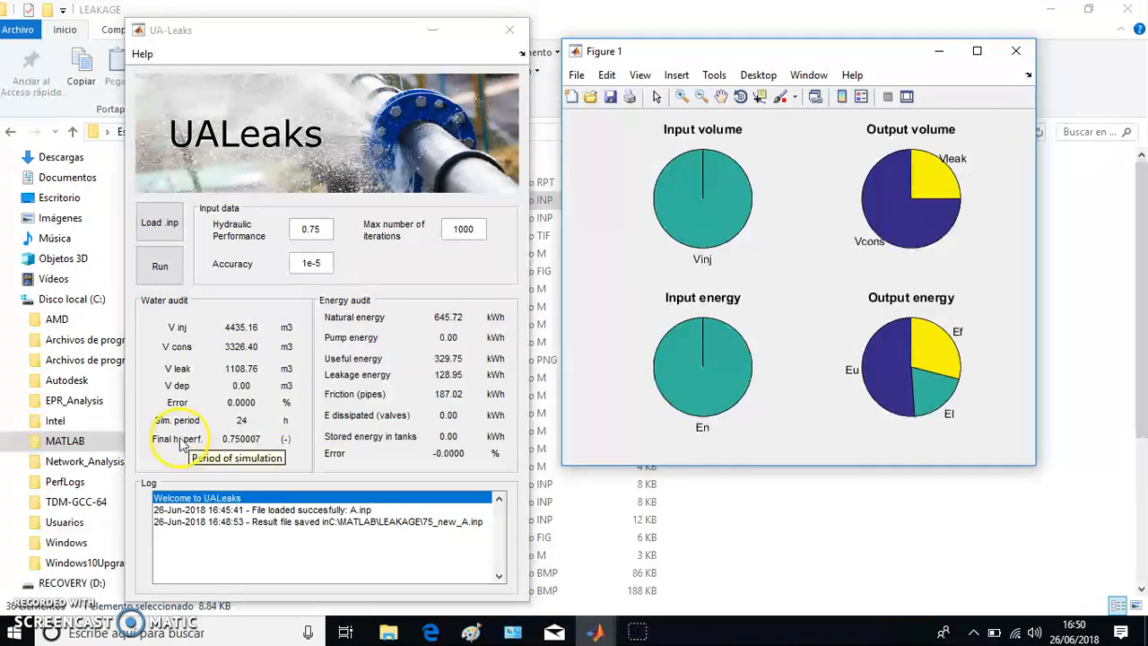
mouse_move(190, 459)
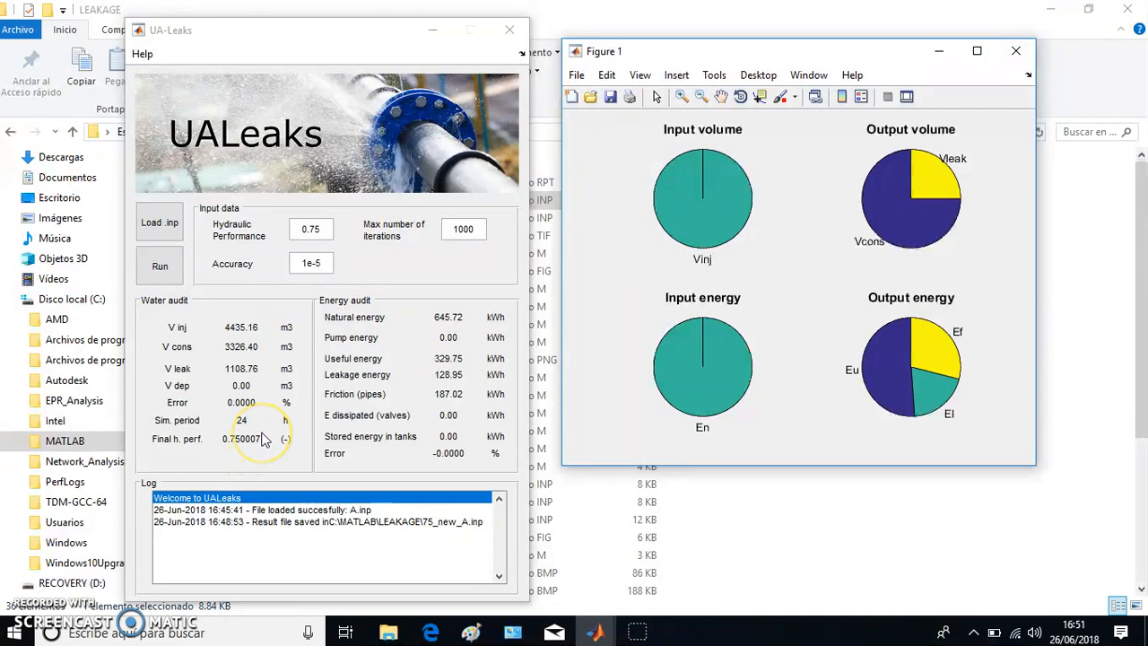
mouse_move(285, 285)
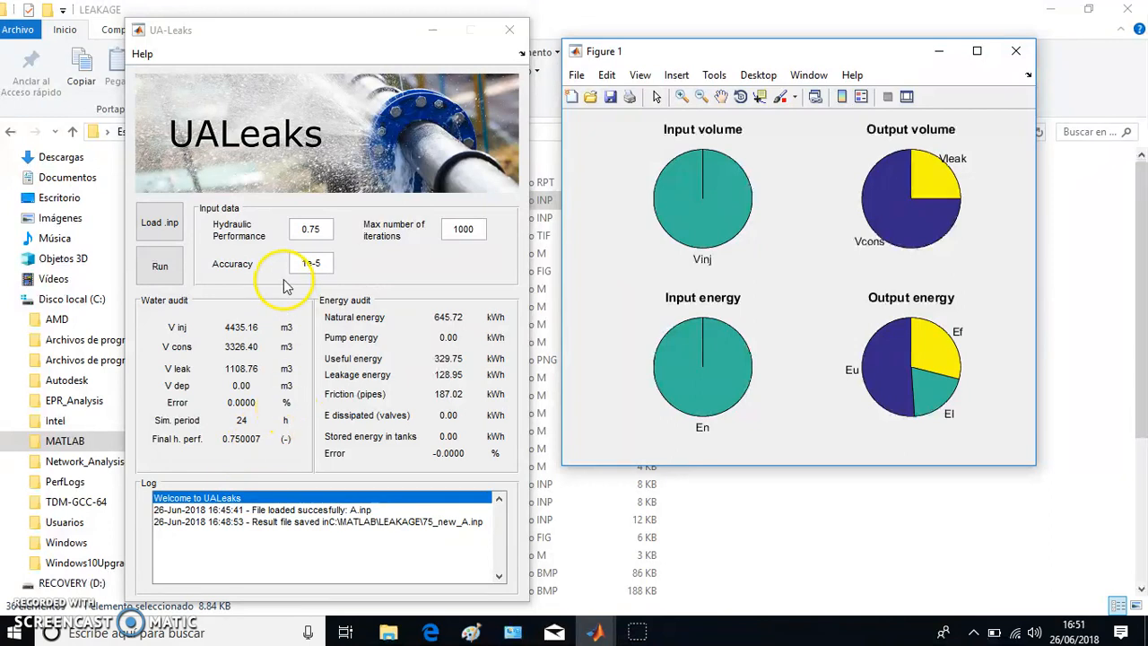
left_click(312, 262)
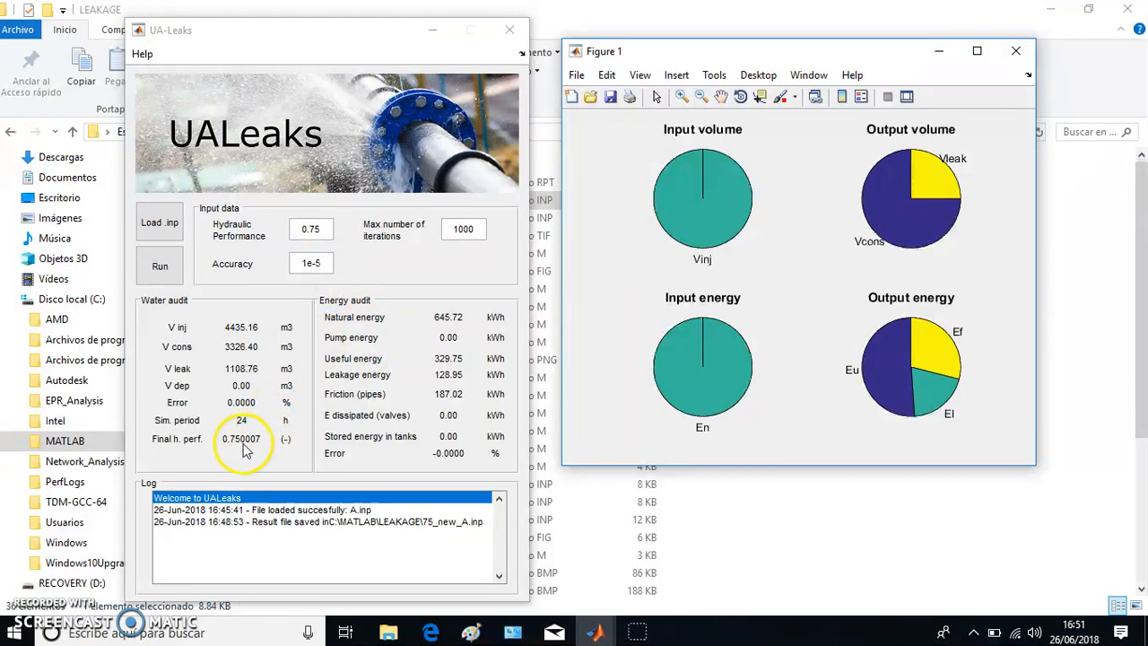
mouse_move(255, 449)
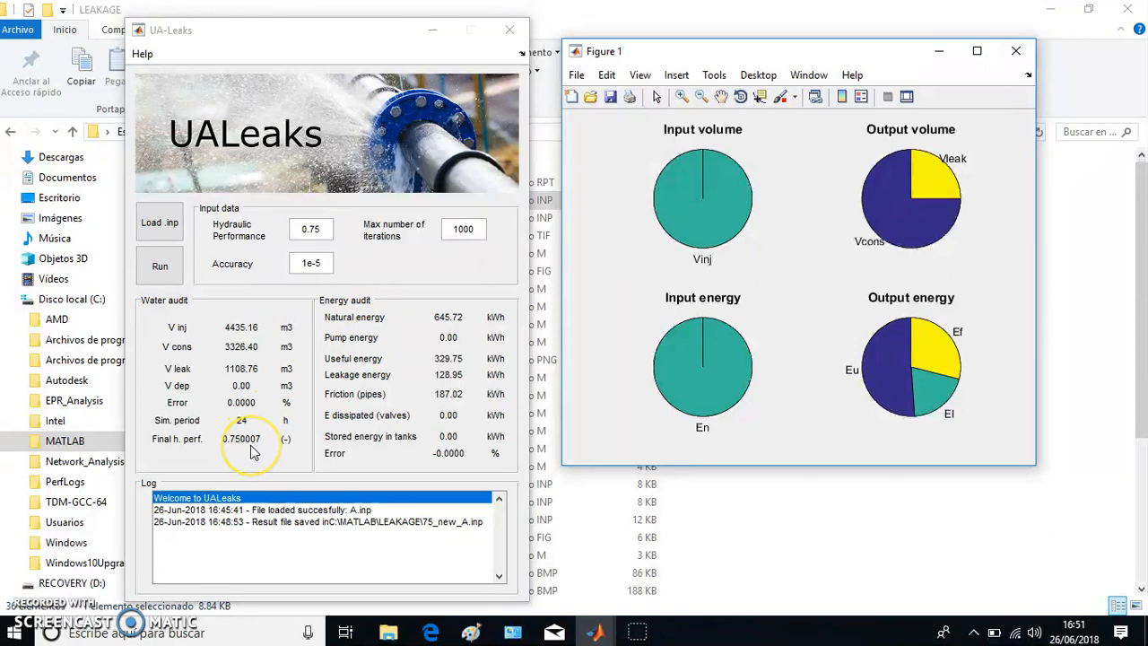
mouse_move(255, 444)
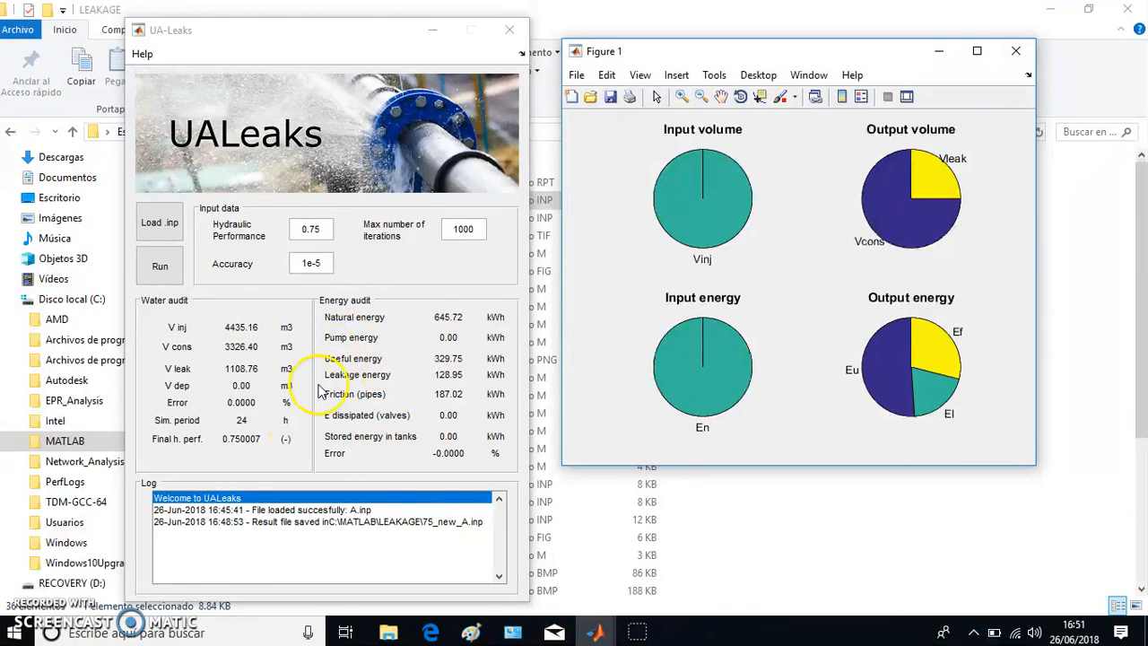
mouse_move(556, 350)
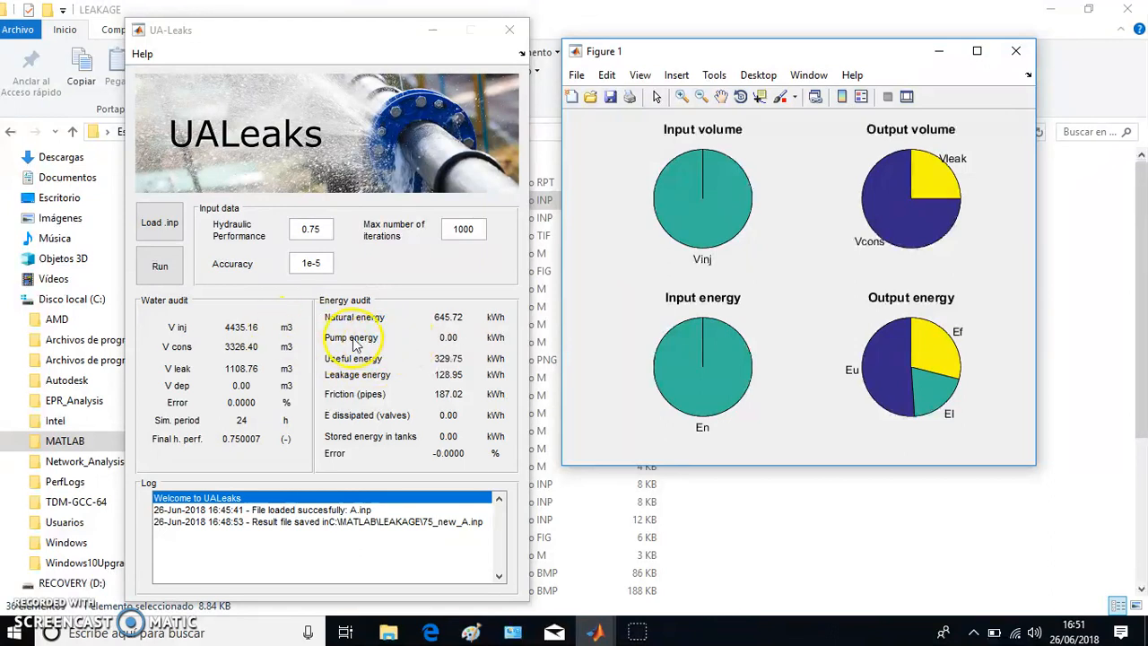
mouse_move(448, 348)
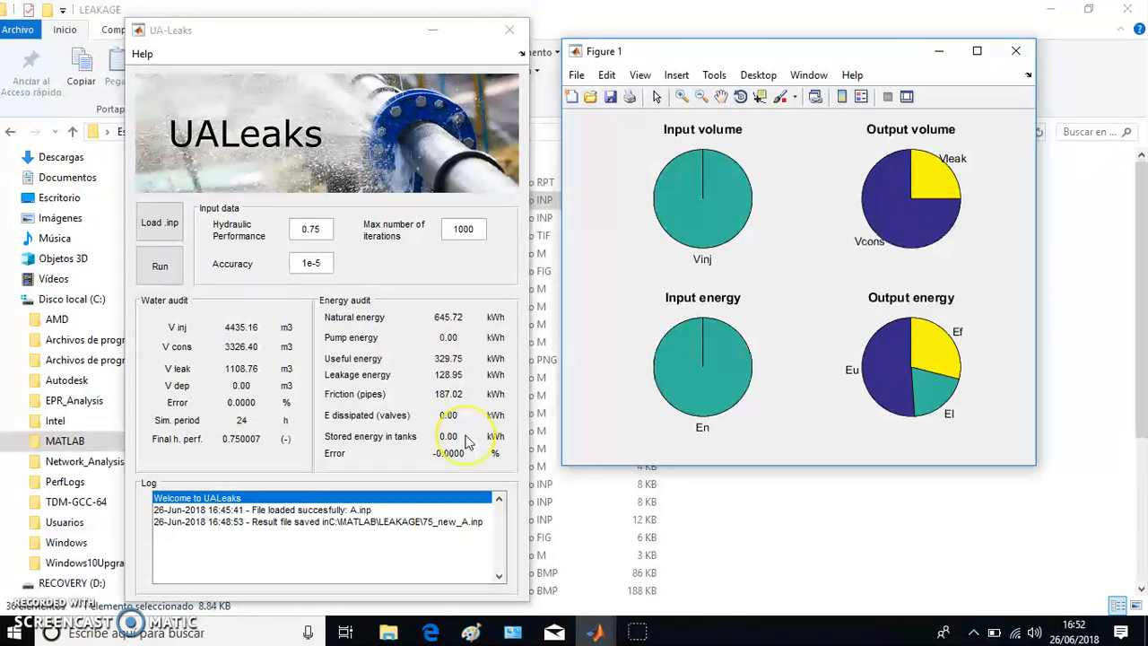
mouse_move(464, 439)
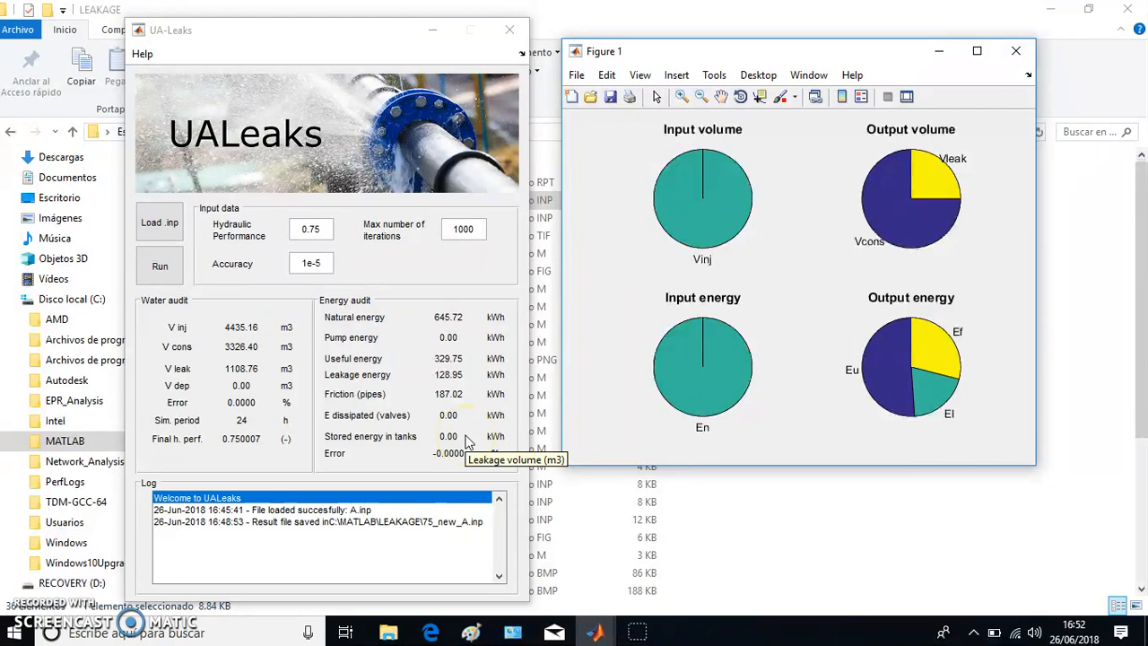
mouse_move(932, 427)
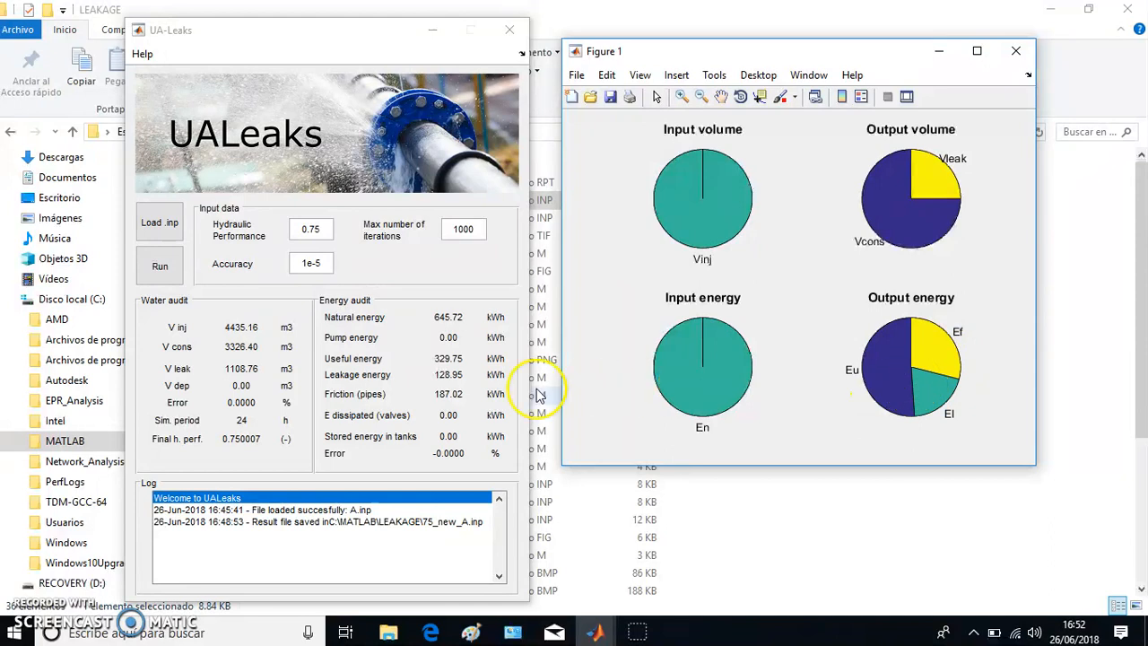
mouse_move(430, 375)
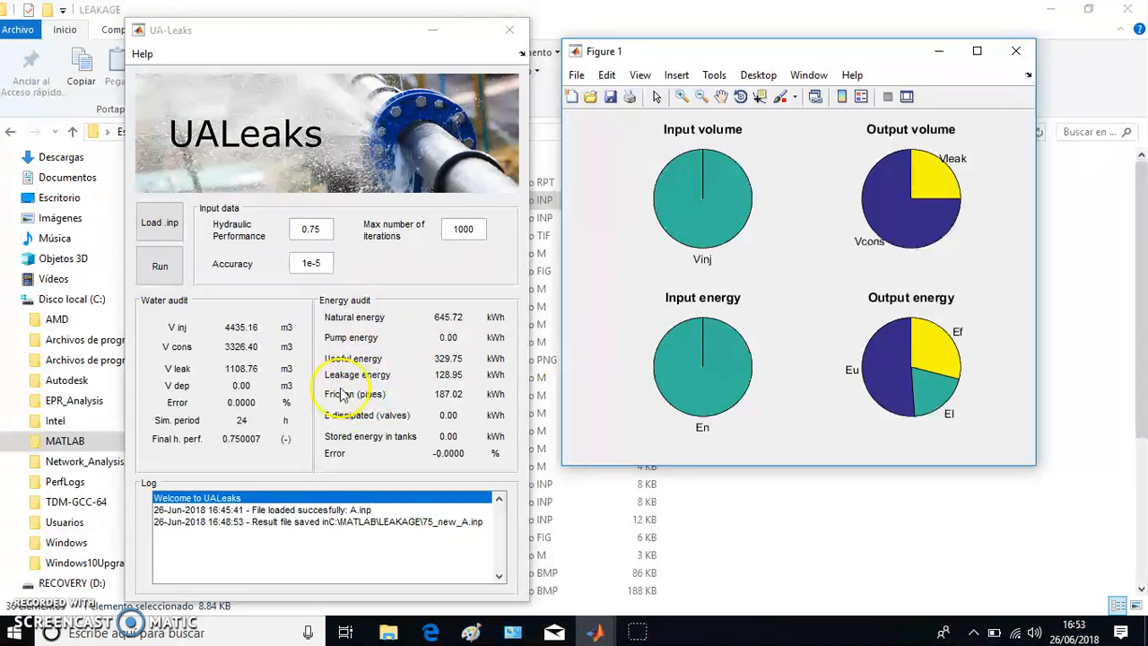
mouse_move(439, 387)
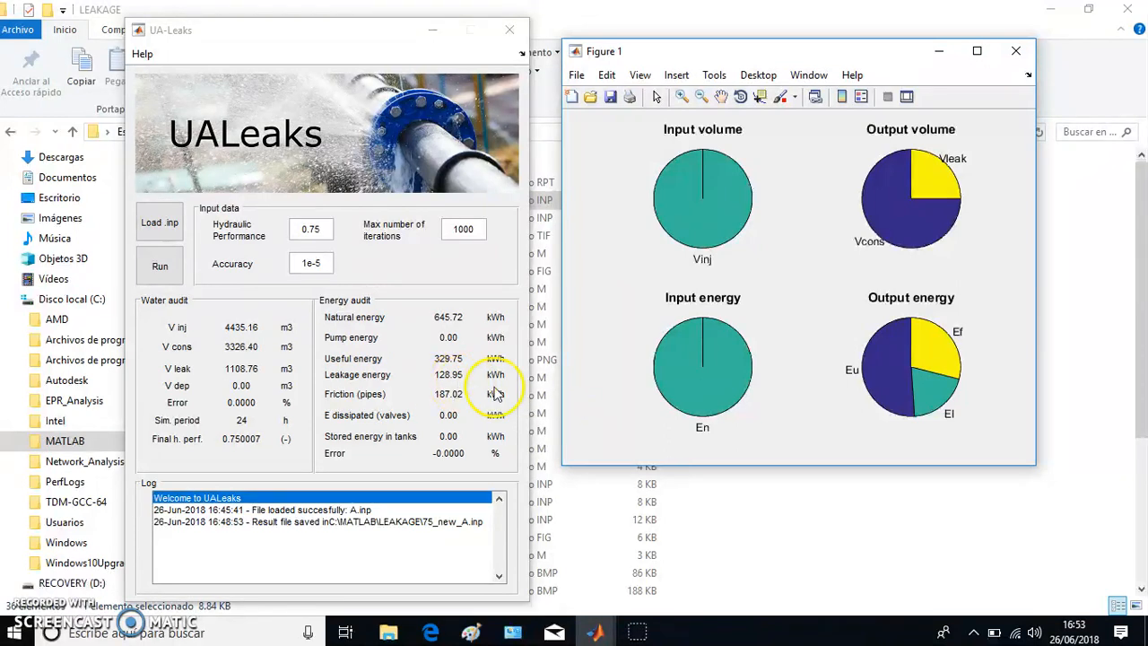
mouse_move(972, 431)
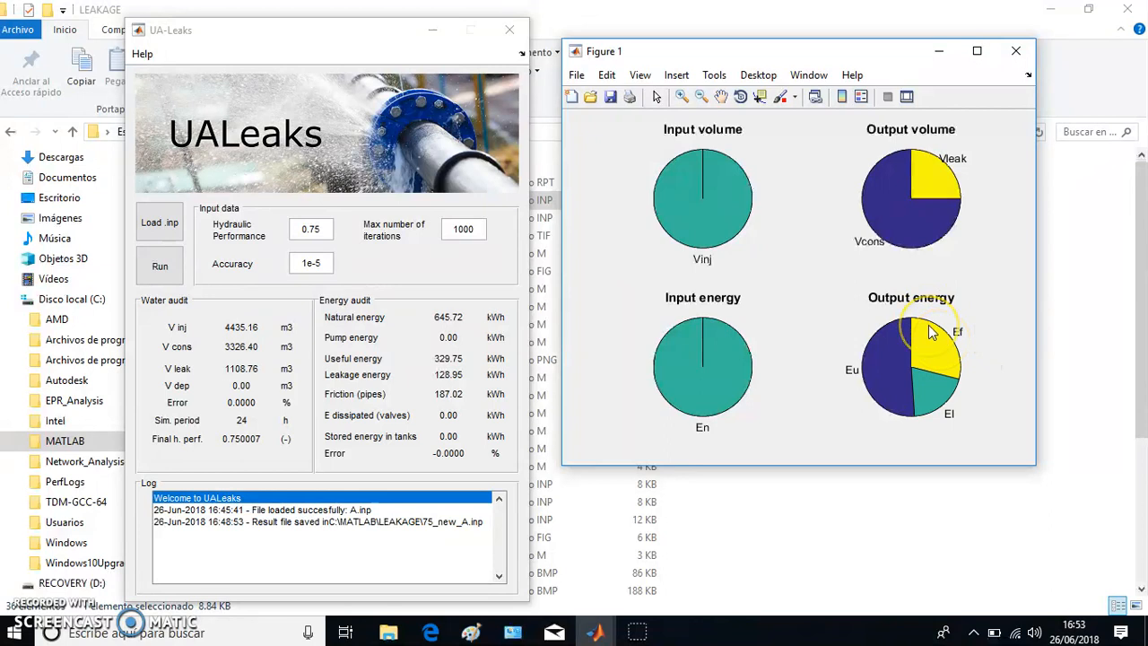
mouse_move(780, 269)
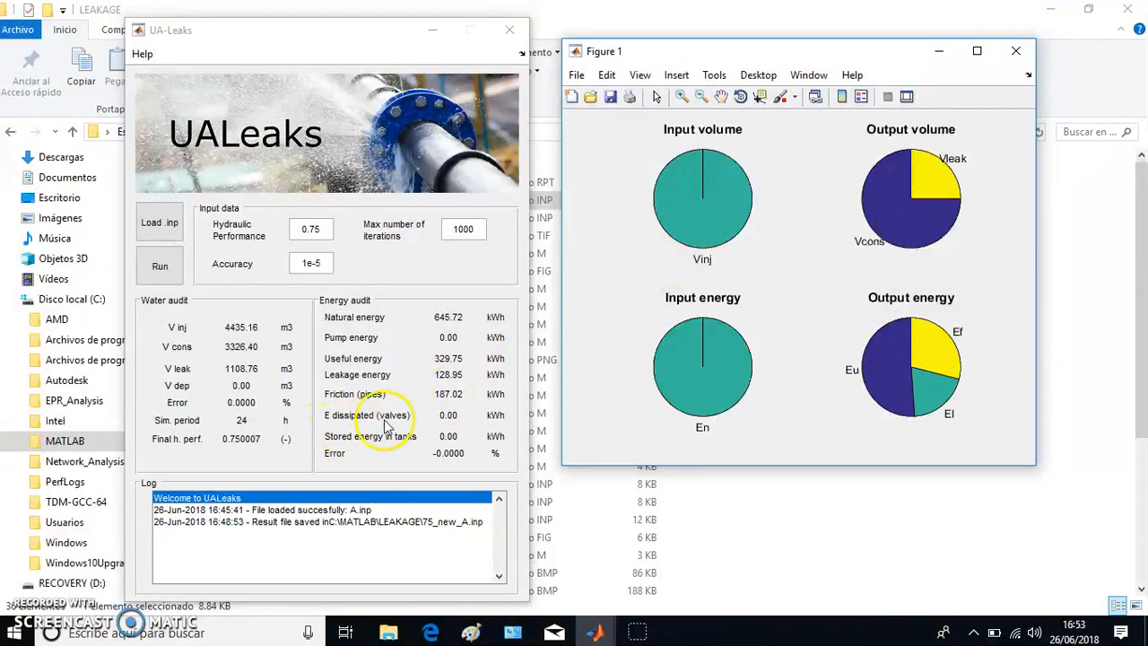
mouse_move(416, 438)
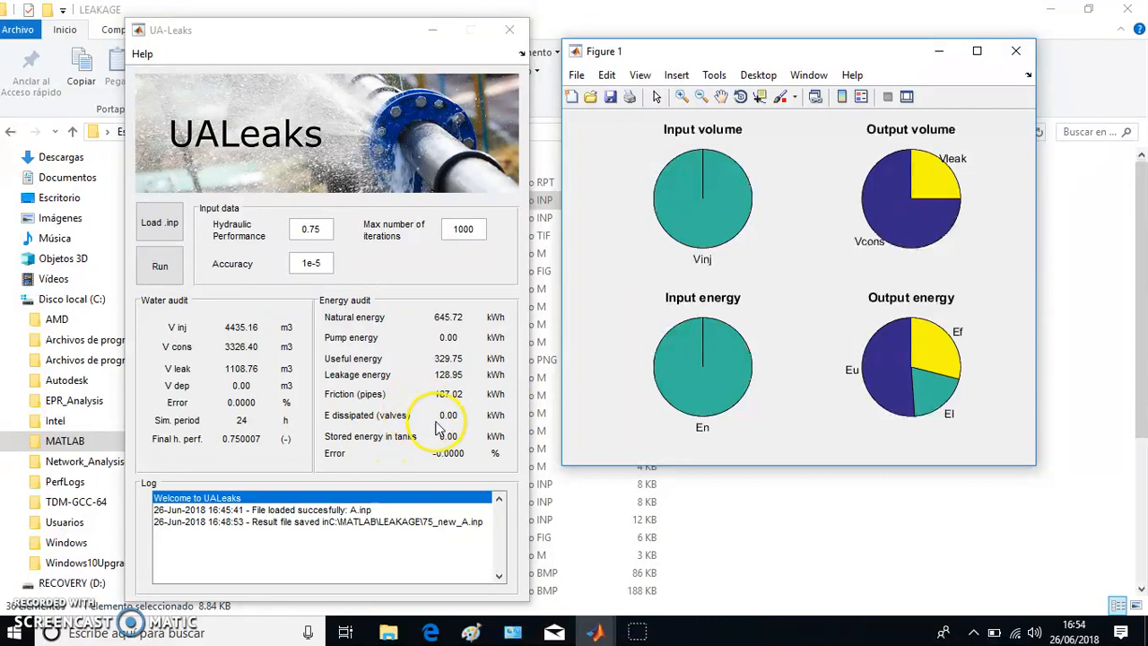
mouse_move(449, 427)
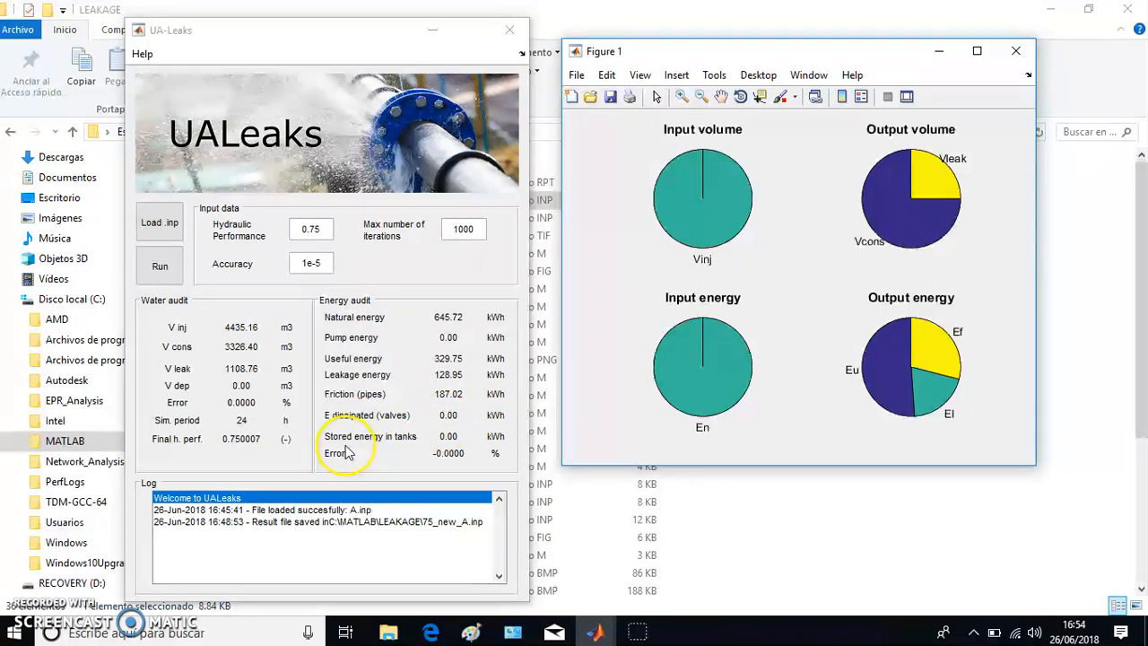
mouse_move(441, 439)
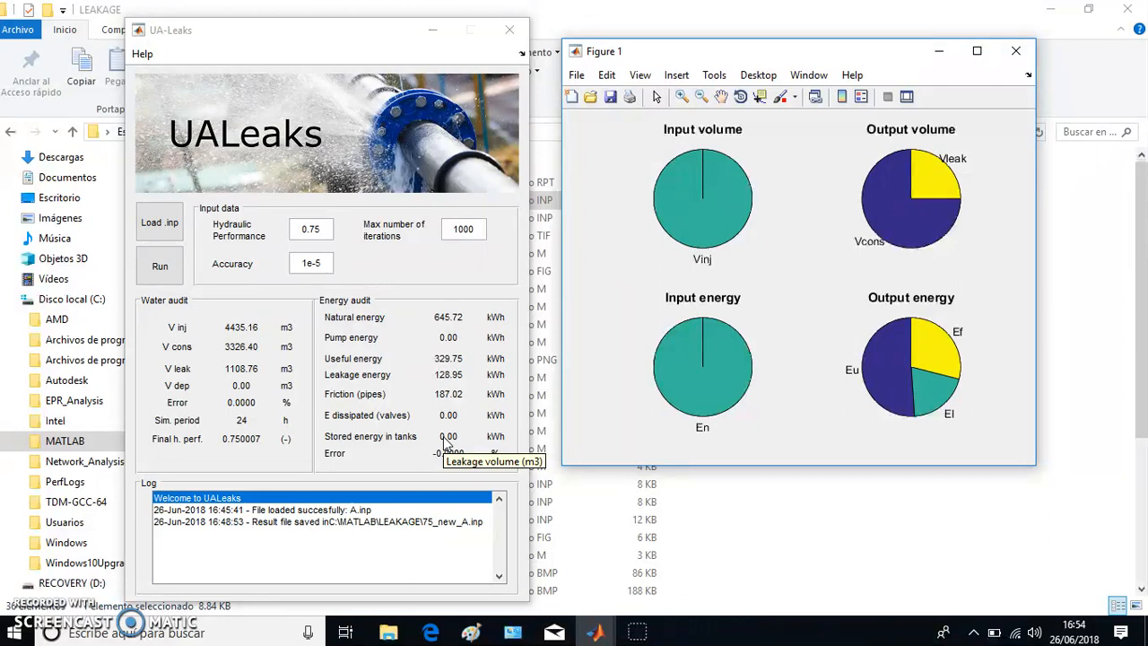
mouse_move(431, 463)
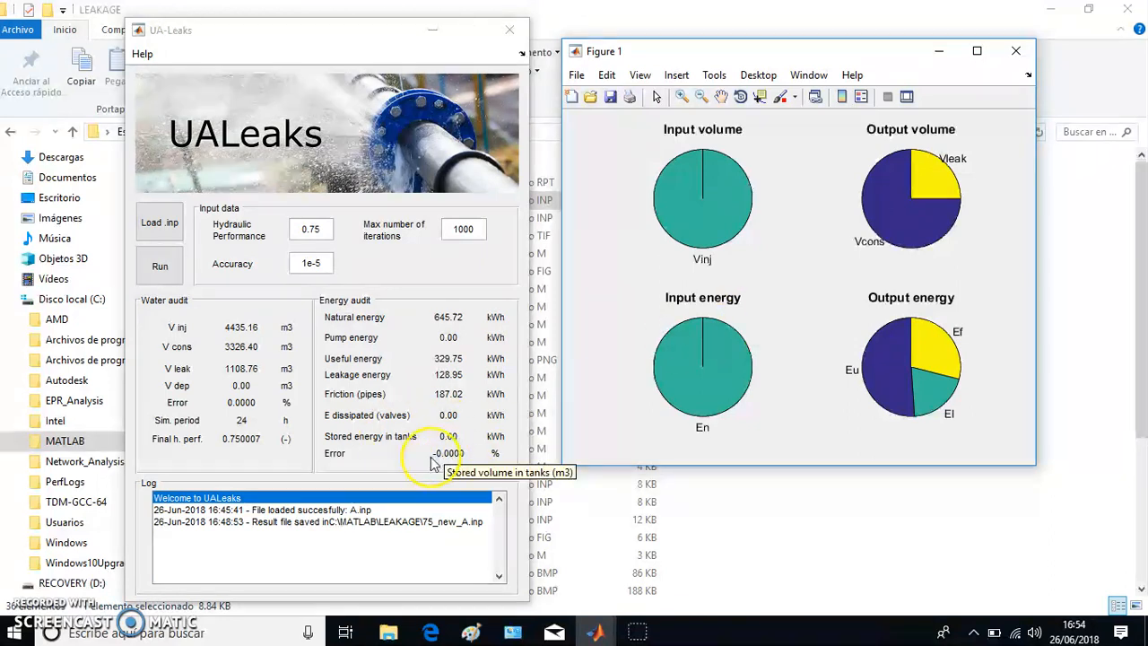